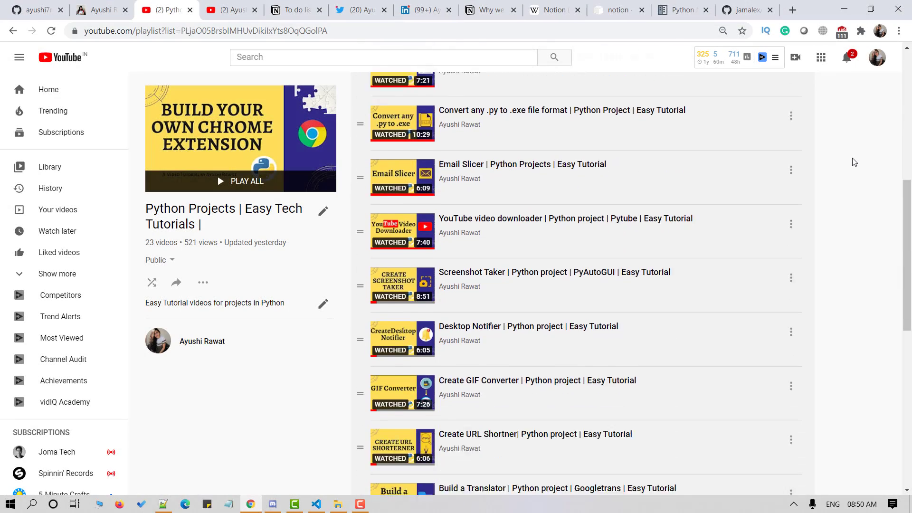
Scroll the Python Projects playlist, then switch to the About Notion browser tab.
scroll(down, 3)
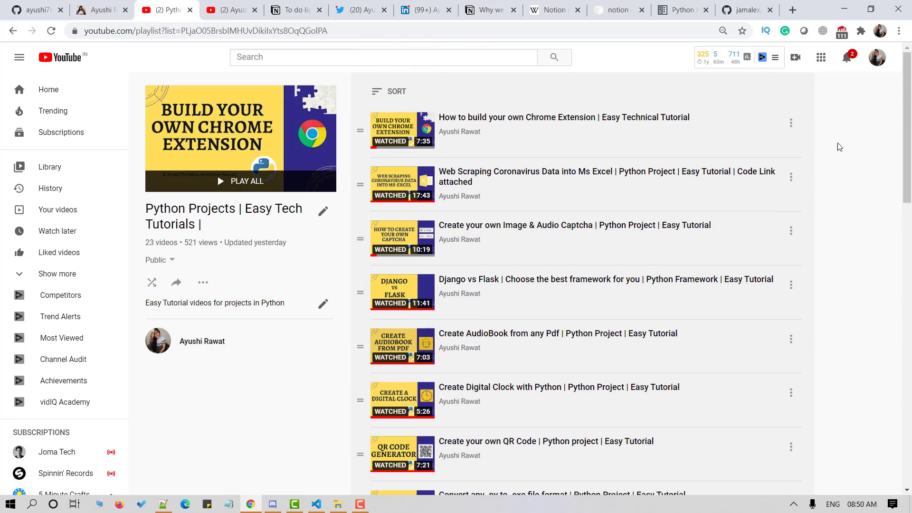
click(487, 10)
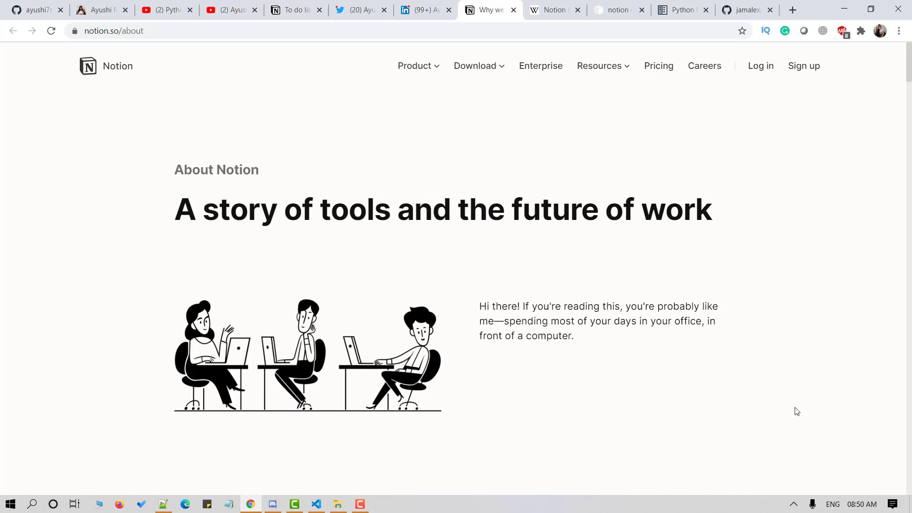
mouse_move(740, 447)
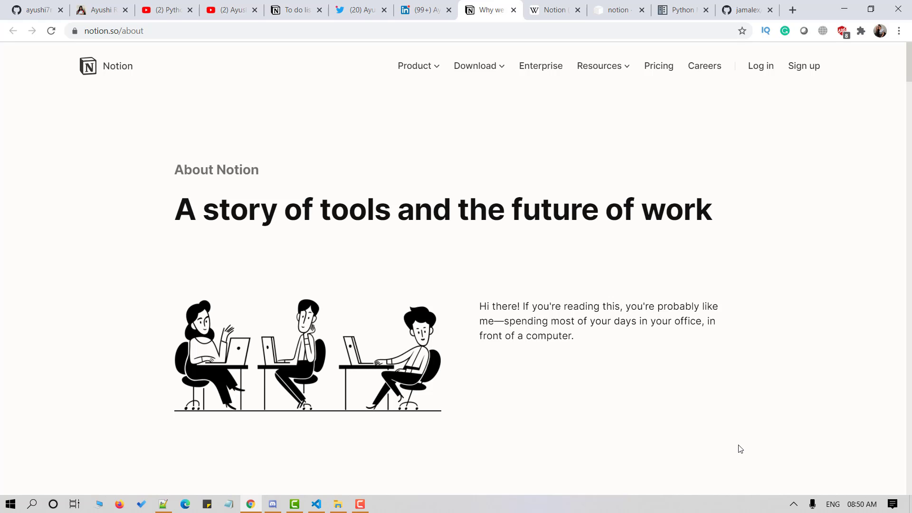
mouse_move(736, 453)
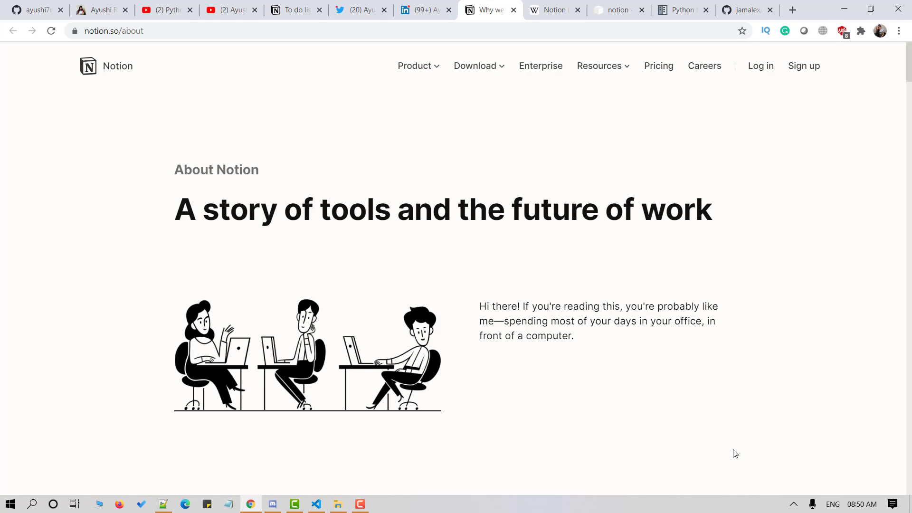
mouse_move(735, 457)
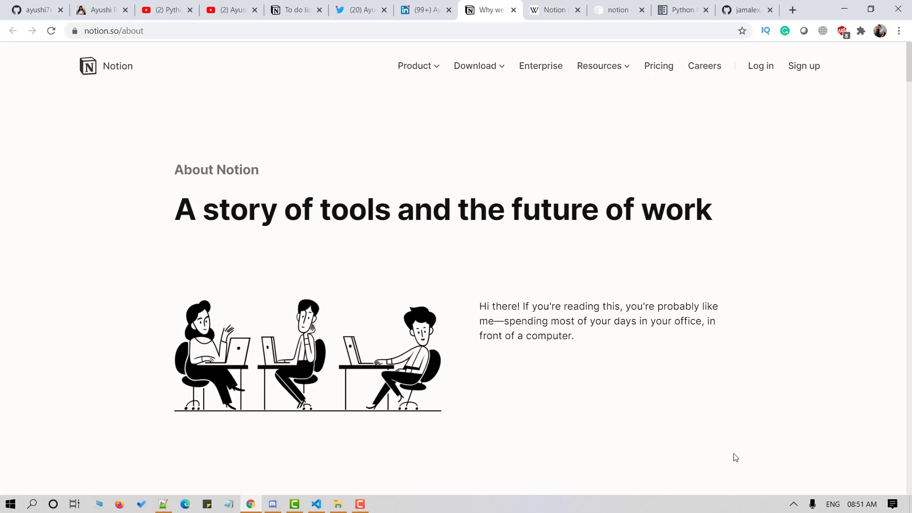
mouse_move(745, 396)
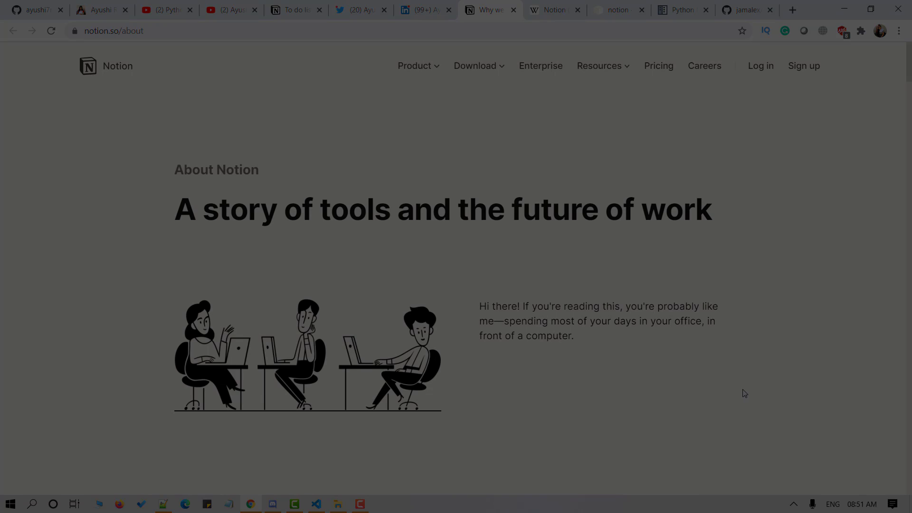
Switch from the About Notion page to the Wikipedia 'Notion (app)' tab.
click(551, 9)
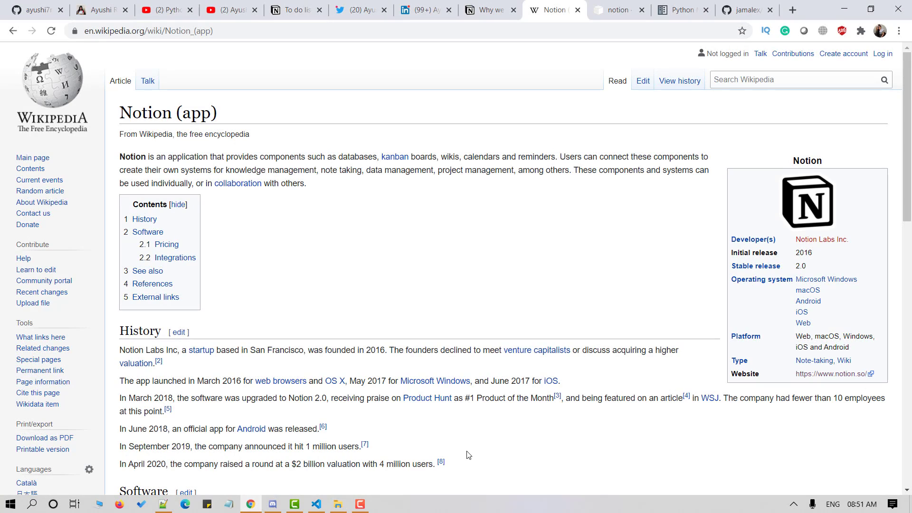
mouse_move(460, 460)
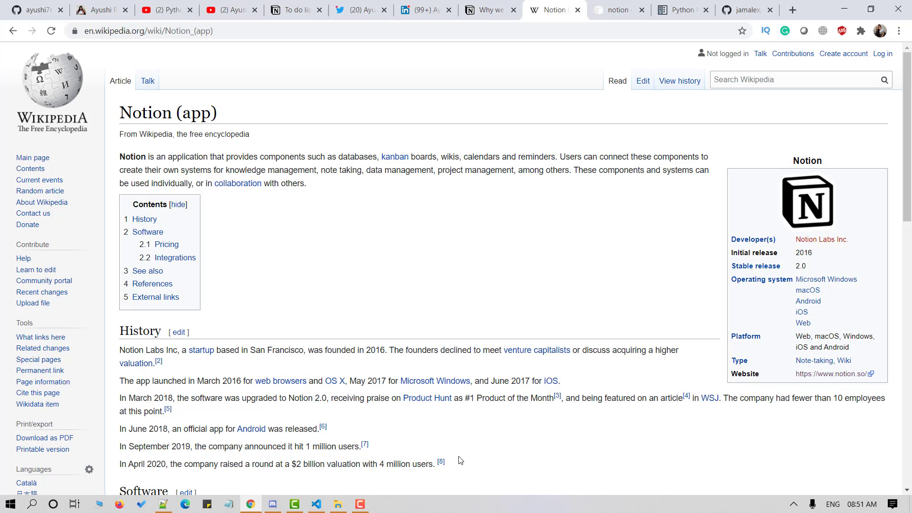
mouse_move(453, 459)
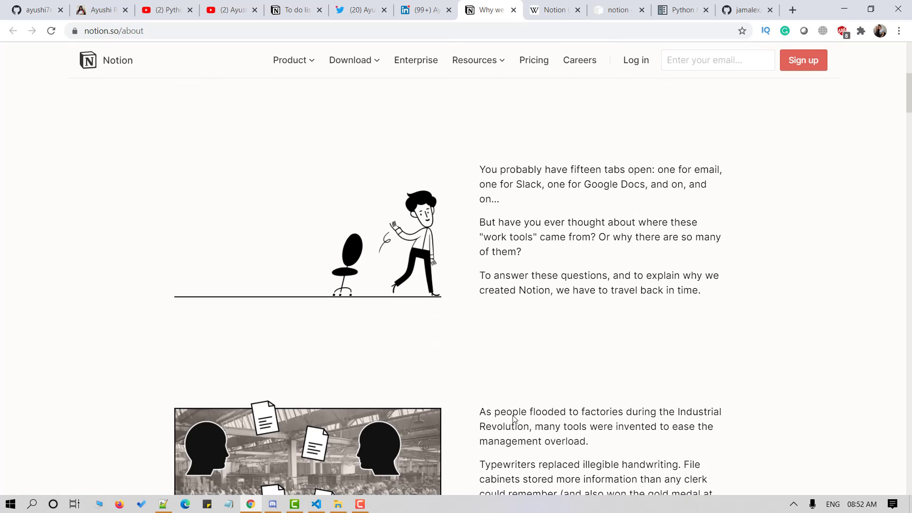
Scroll down the About Notion story through the typewriter and 1950s computer sections.
scroll(down, 3)
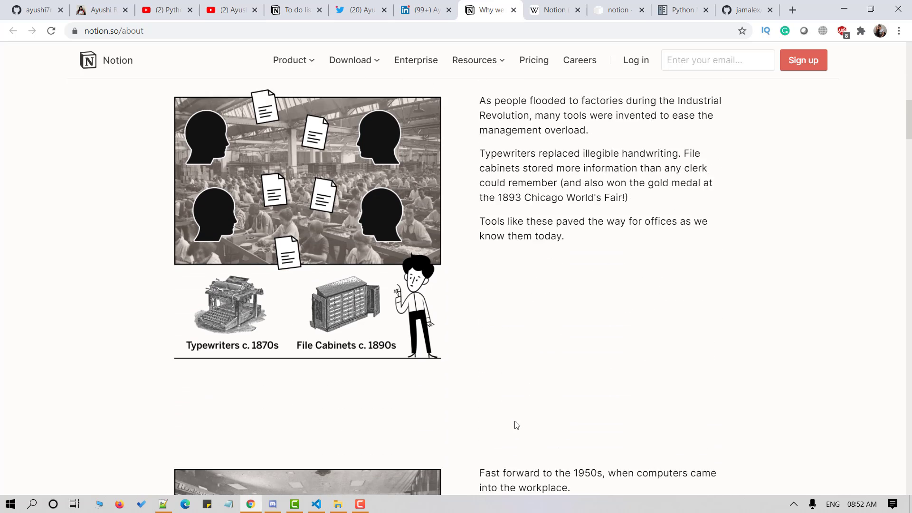
scroll(down, 3)
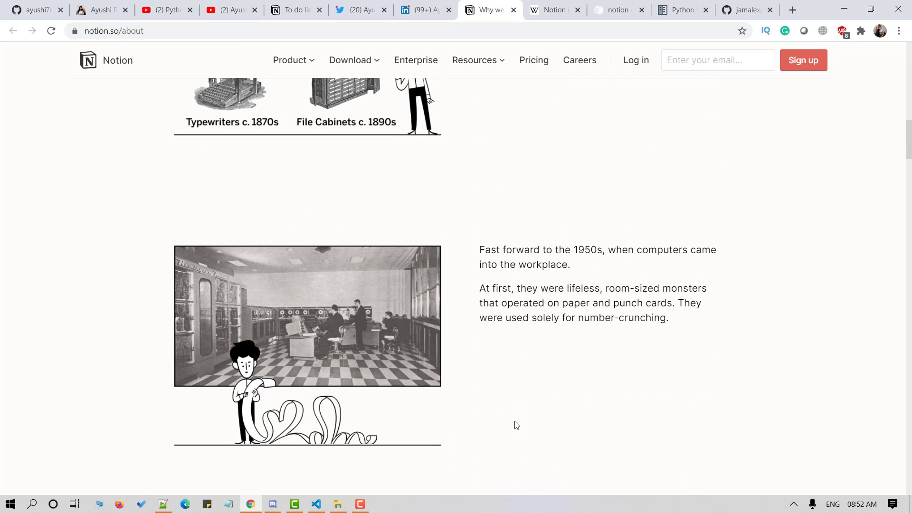
scroll(down, 3)
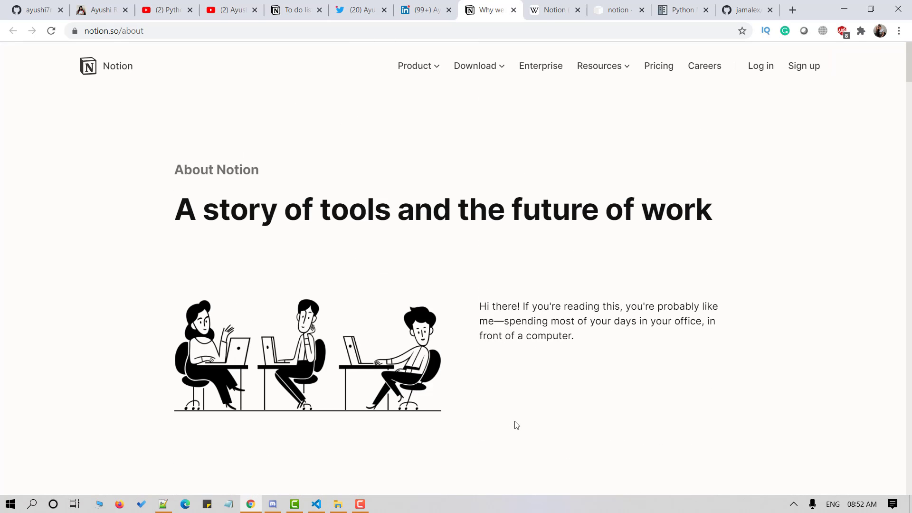
mouse_move(197, 110)
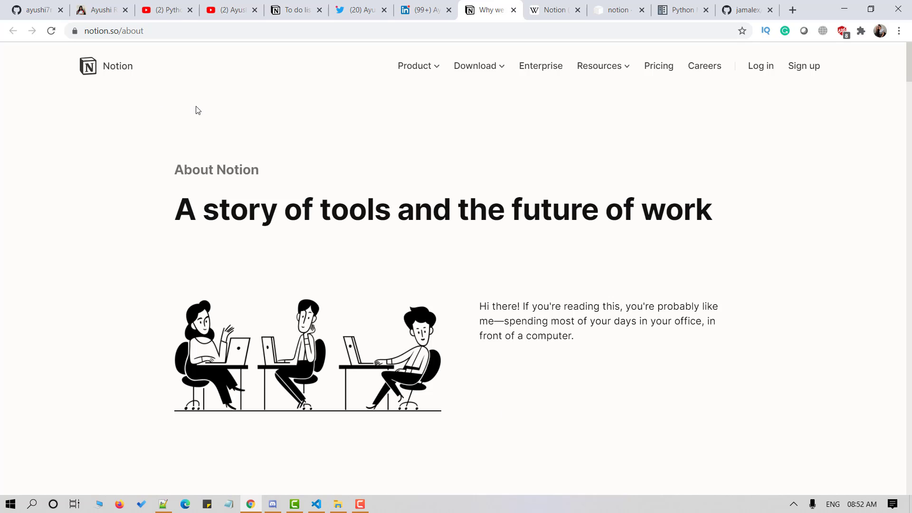
mouse_move(290, 134)
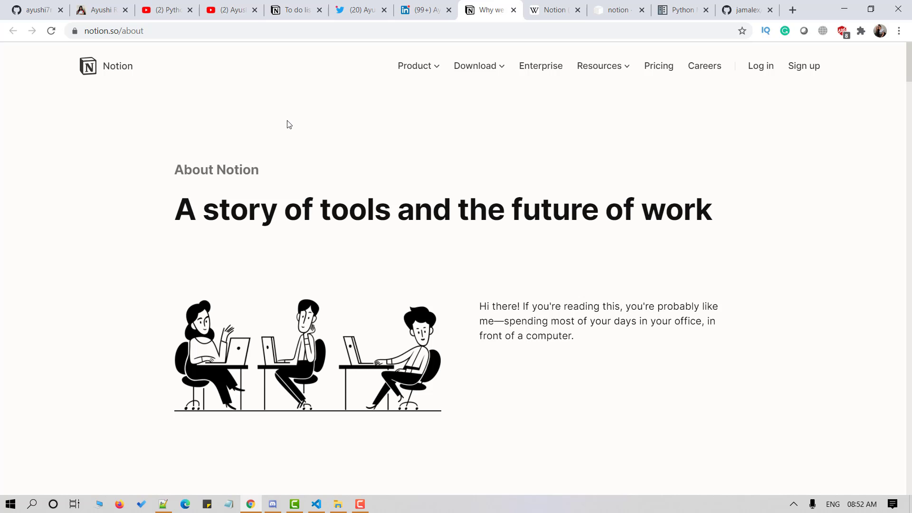
Review the PyPI notion 0.0.27 page, its feature list and myblock.title demo.
click(617, 9)
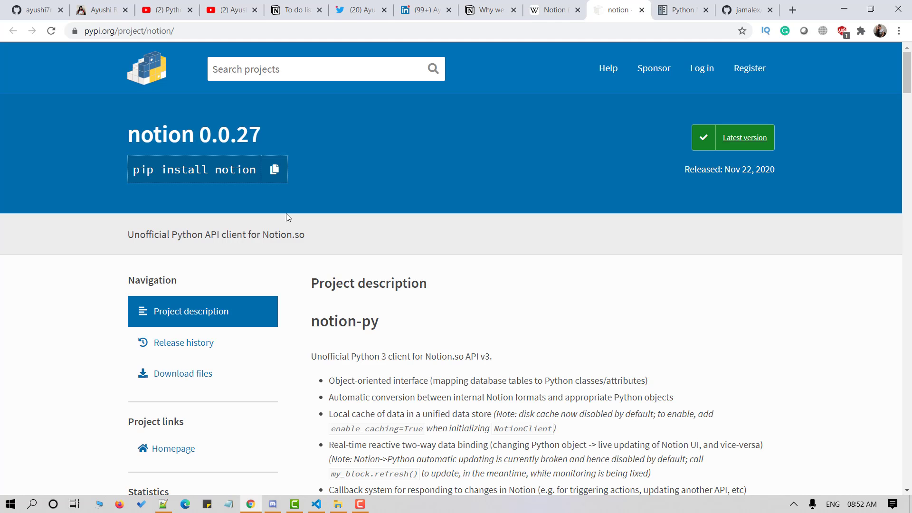
mouse_move(378, 182)
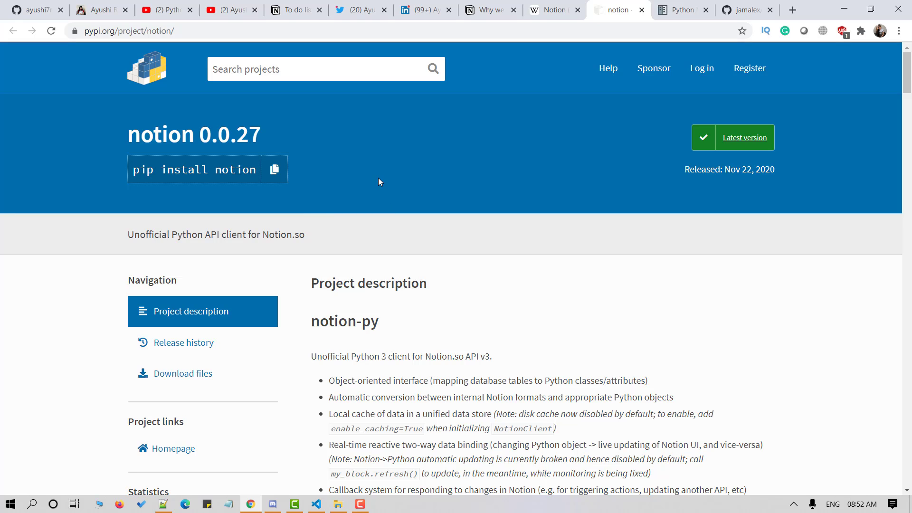
mouse_move(296, 225)
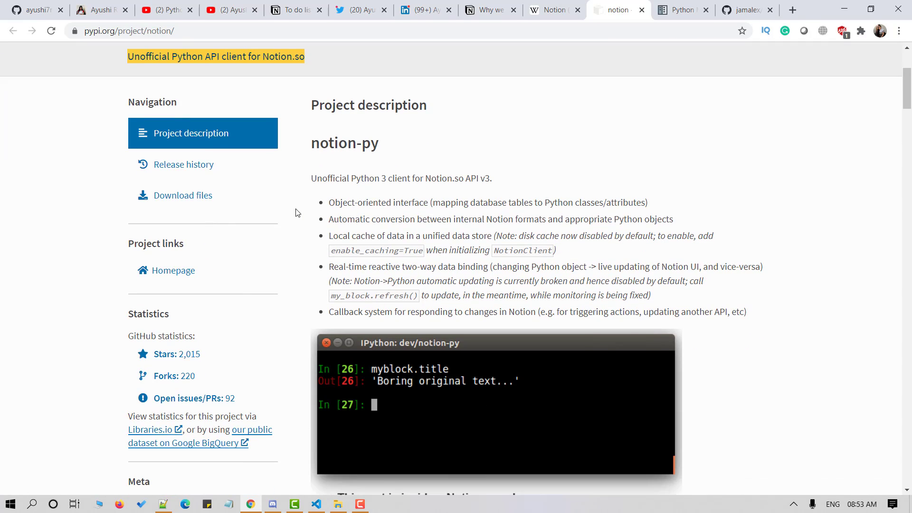
text(myblock.title = "S)
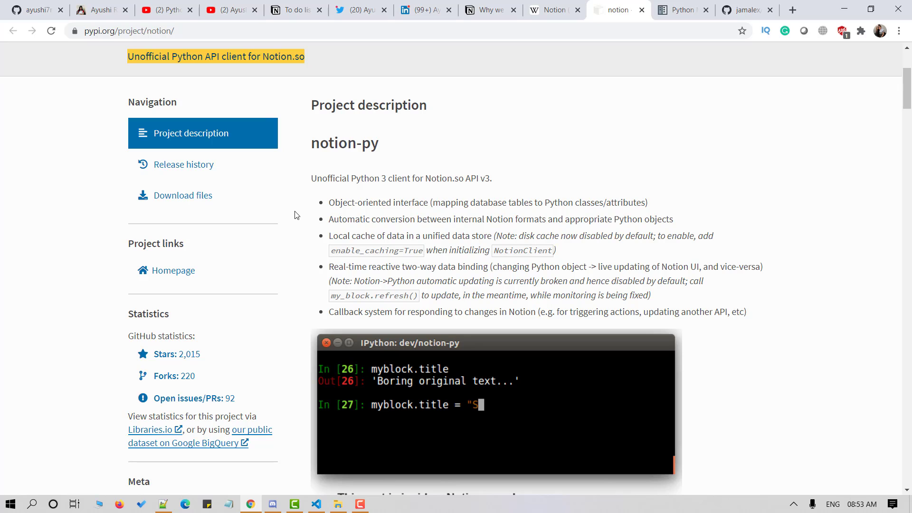
text(o let's change it!)
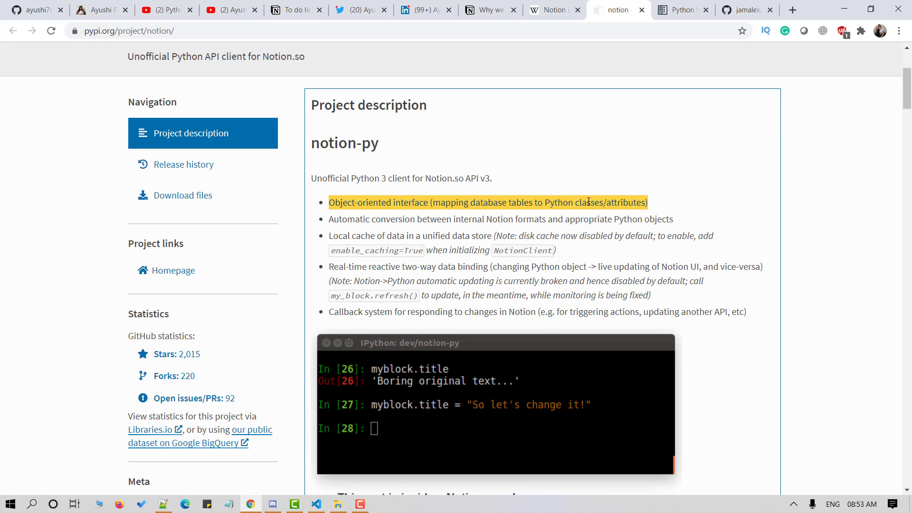
mouse_move(325, 222)
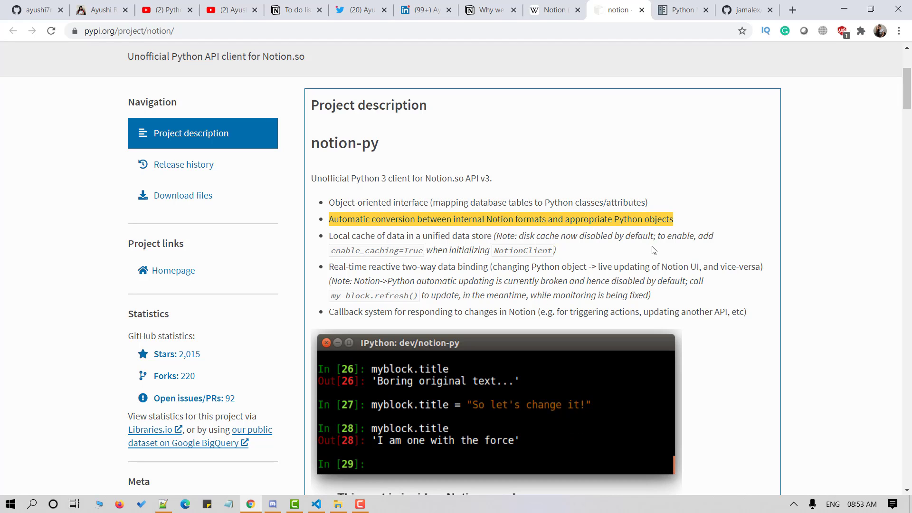
text(myblock.title)
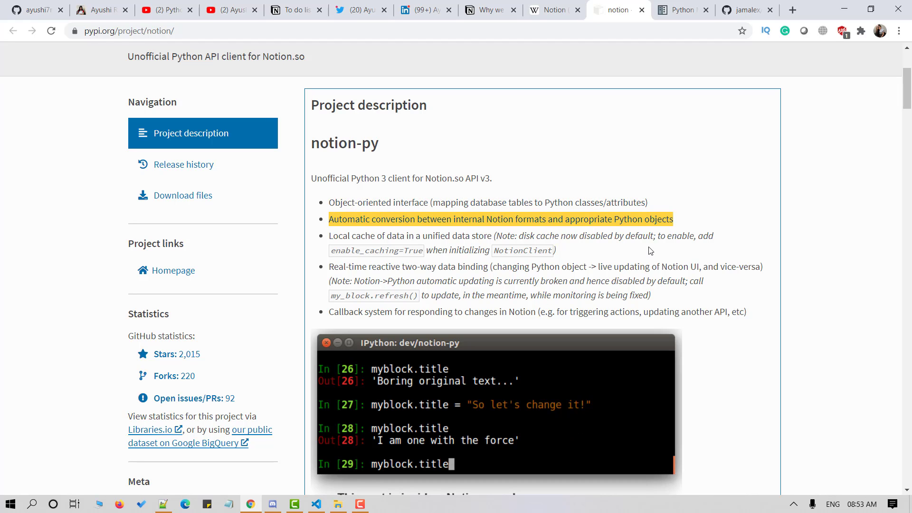
text(+= ", ")
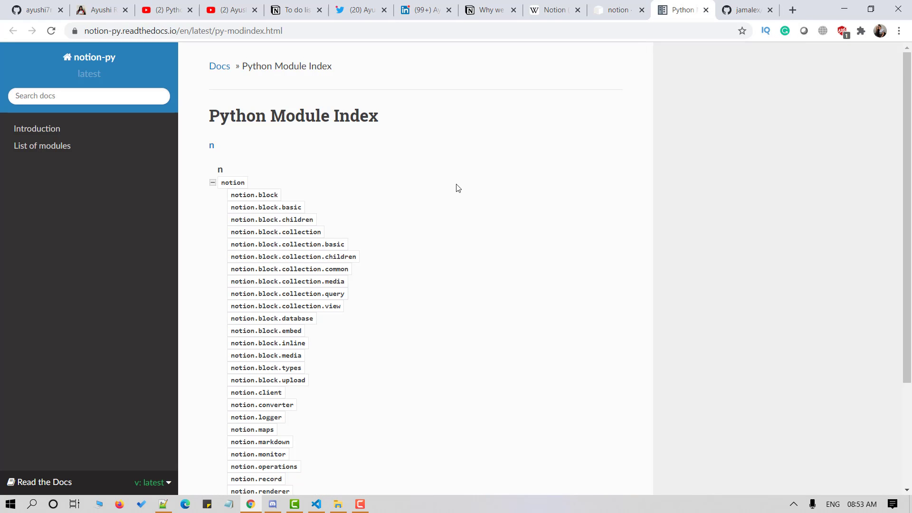
Switch to the jamalex/notion-py GitHub repository tab.
click(747, 10)
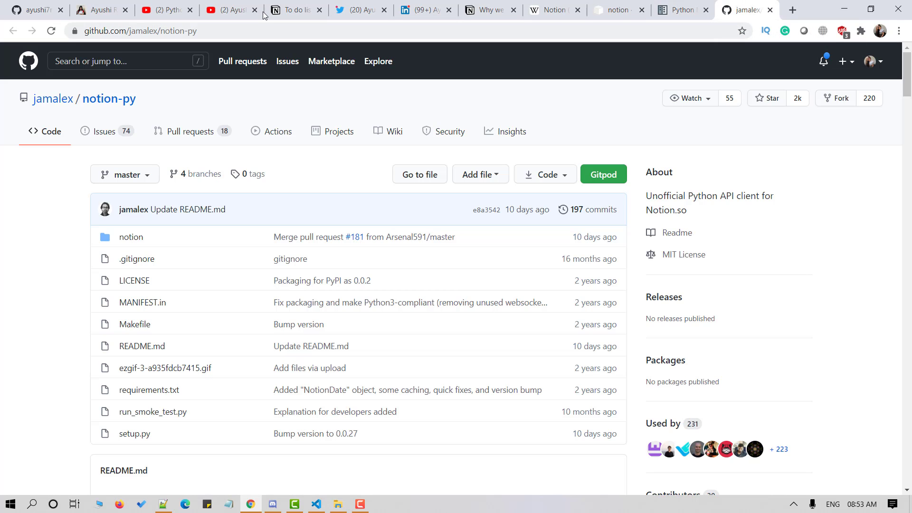
mouse_move(221, 112)
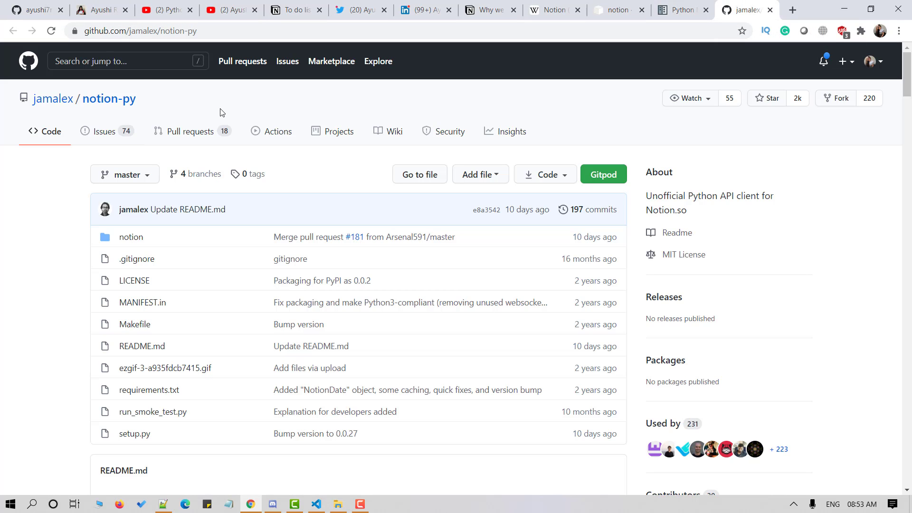
mouse_move(191, 131)
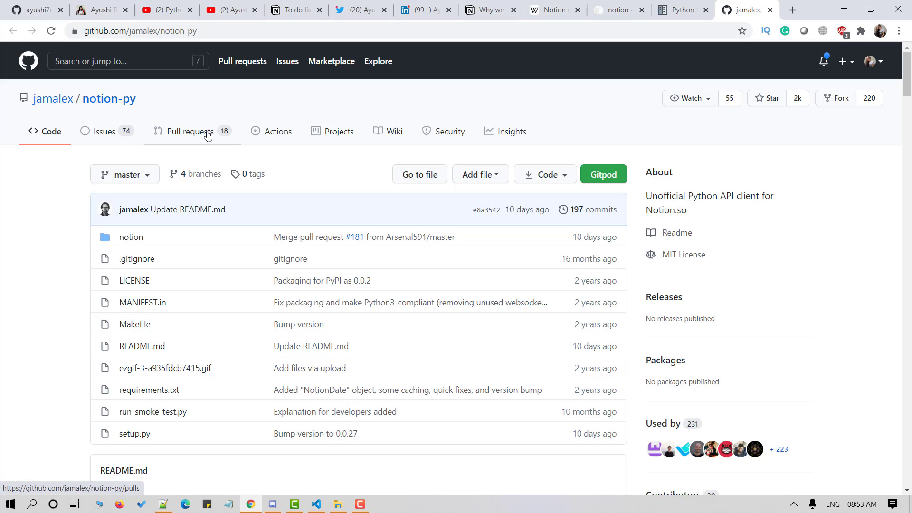
mouse_move(215, 169)
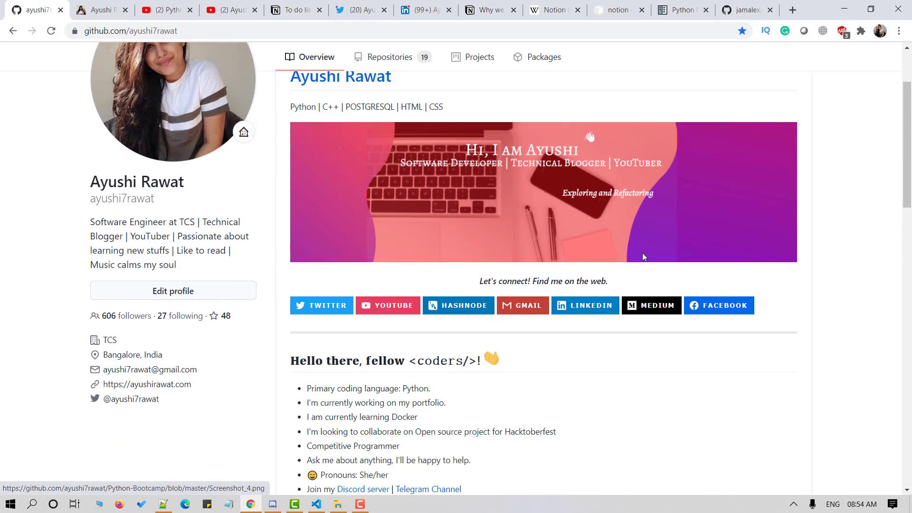
Browse the GitHub profile, then switch to Ayushi Rawat's Hashnode blog homepage.
scroll(down, 3)
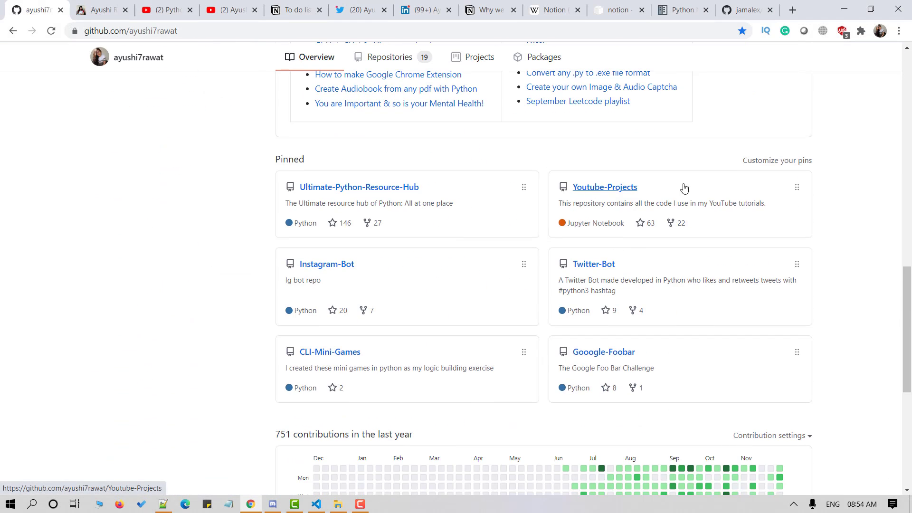
mouse_move(605, 188)
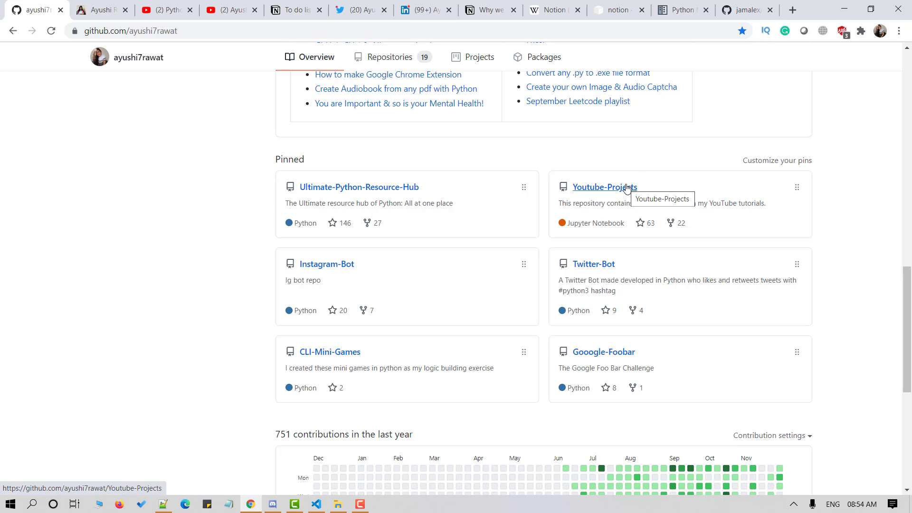
mouse_move(647, 240)
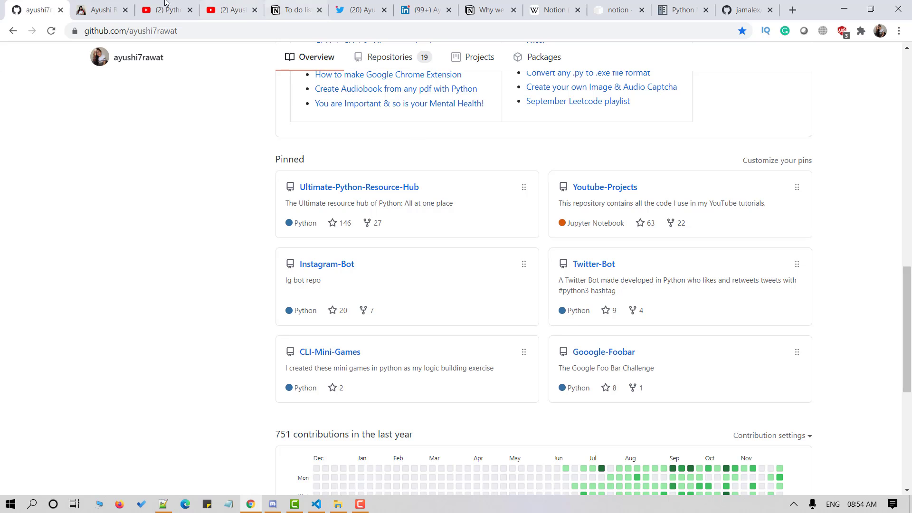
click(101, 9)
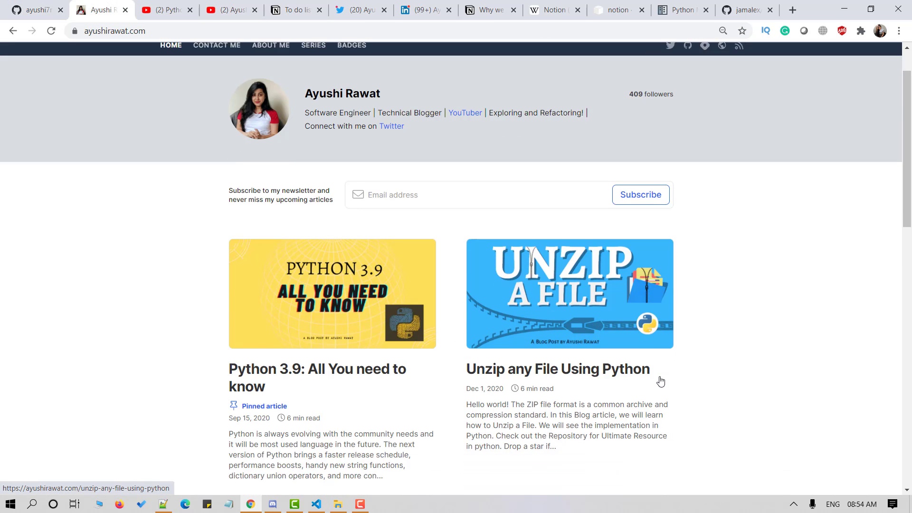
scroll(down, 3)
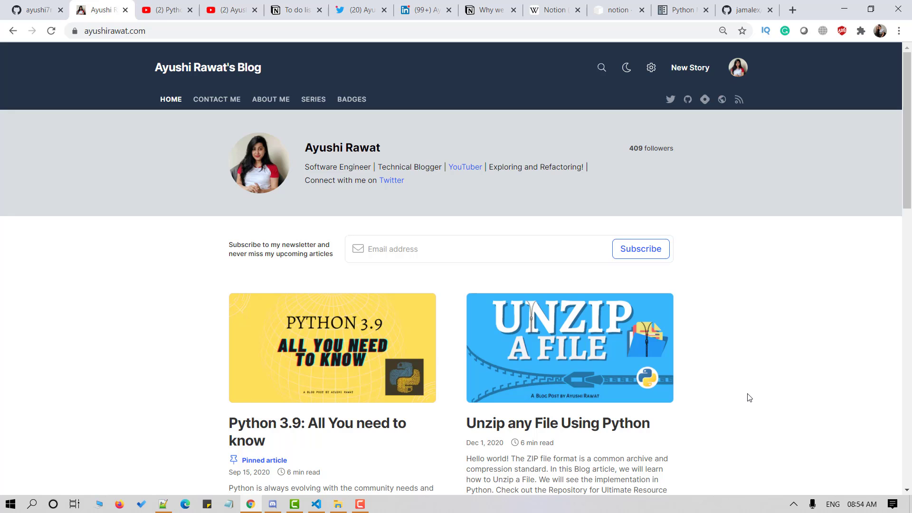
Launch Command Prompt via Win+R and run pip install notion.
key(Win+r)
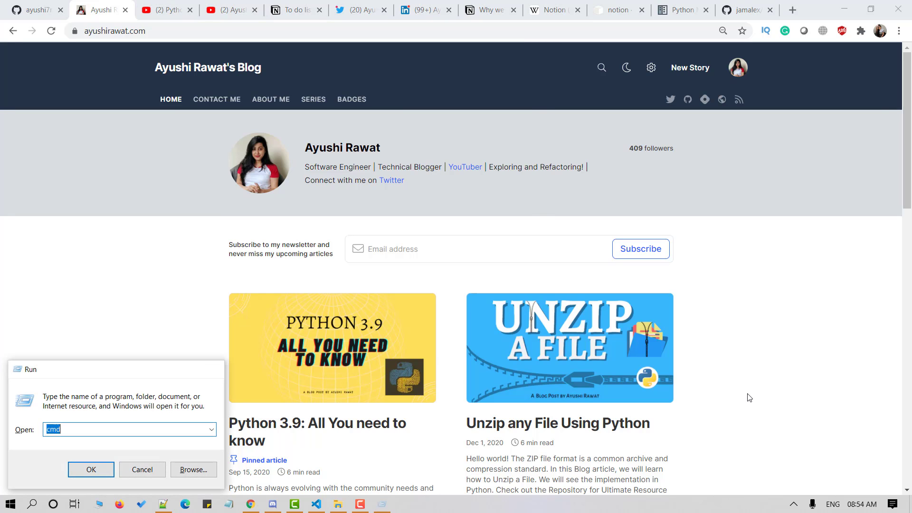
click(90, 470)
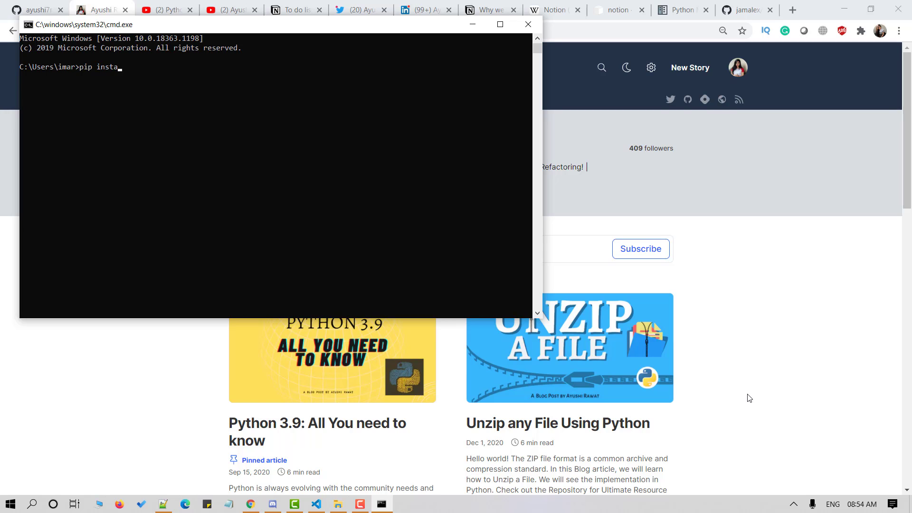
text(ll notio)
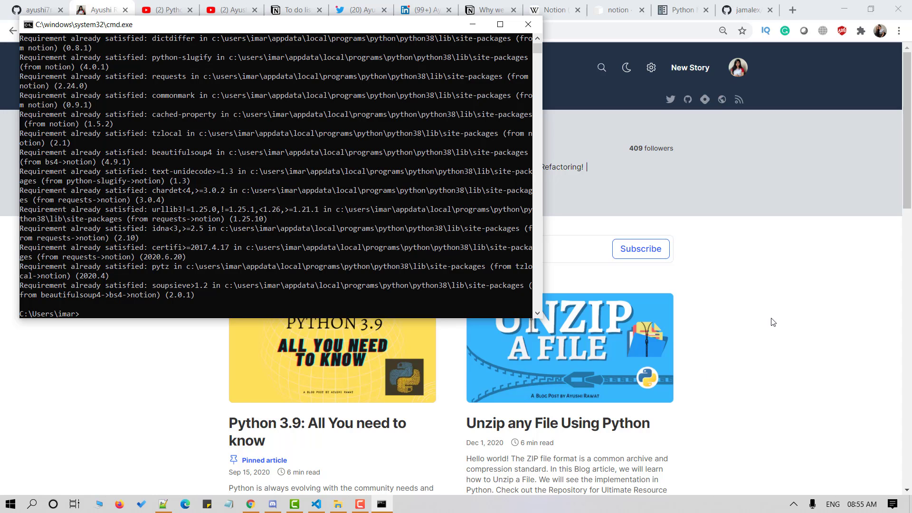
In VS Code's python folder, start a new file named automate_notion.py.
click(316, 503)
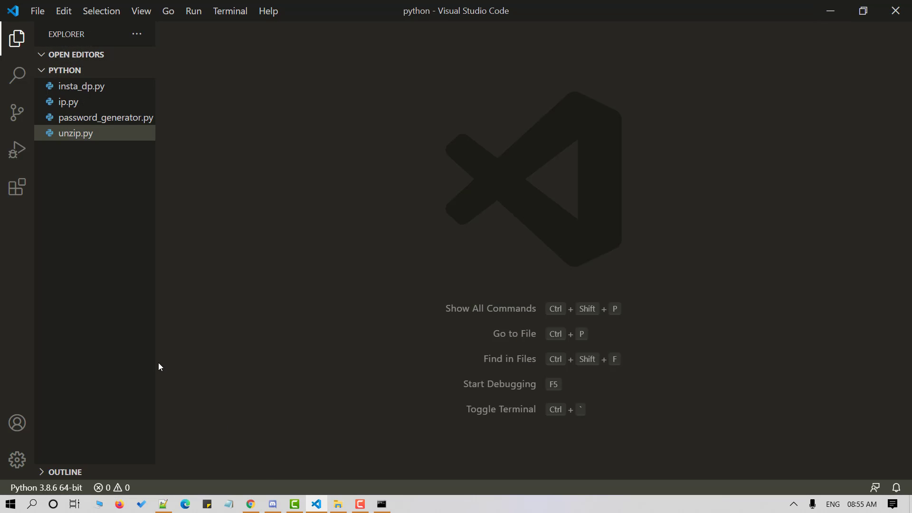
click(84, 69)
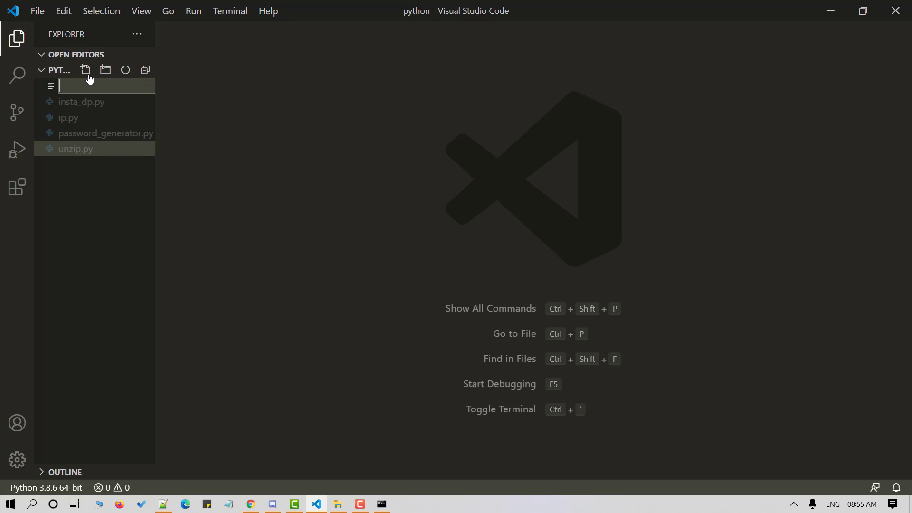
text(automa)
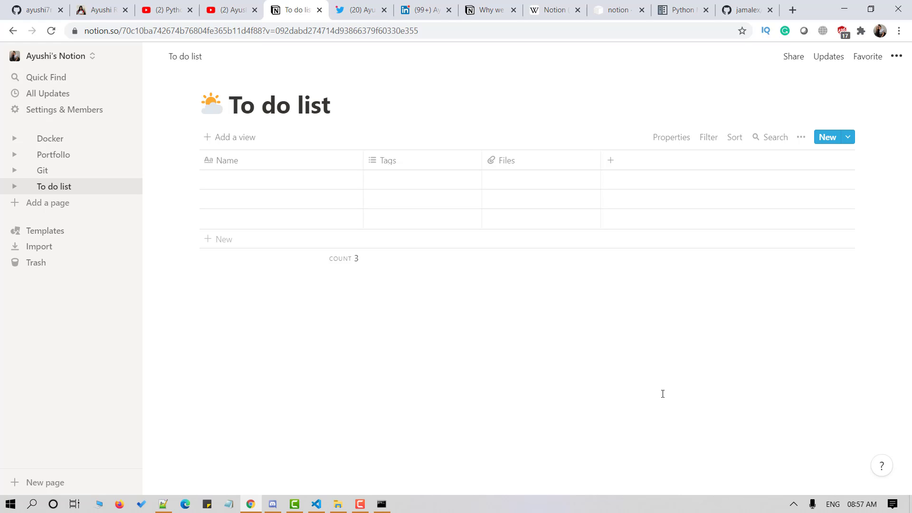
mouse_move(617, 409)
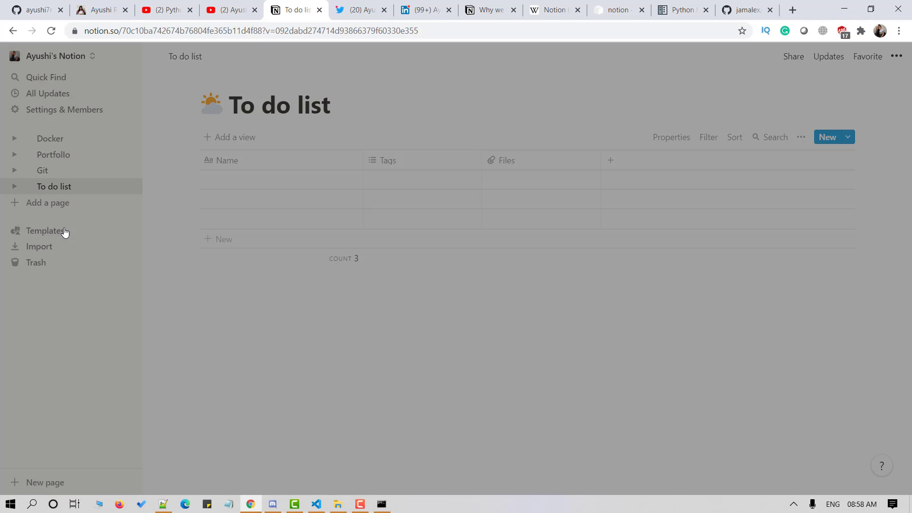
From Templates > Personal, create a Habit Tracker page with 'Use this template'.
click(43, 231)
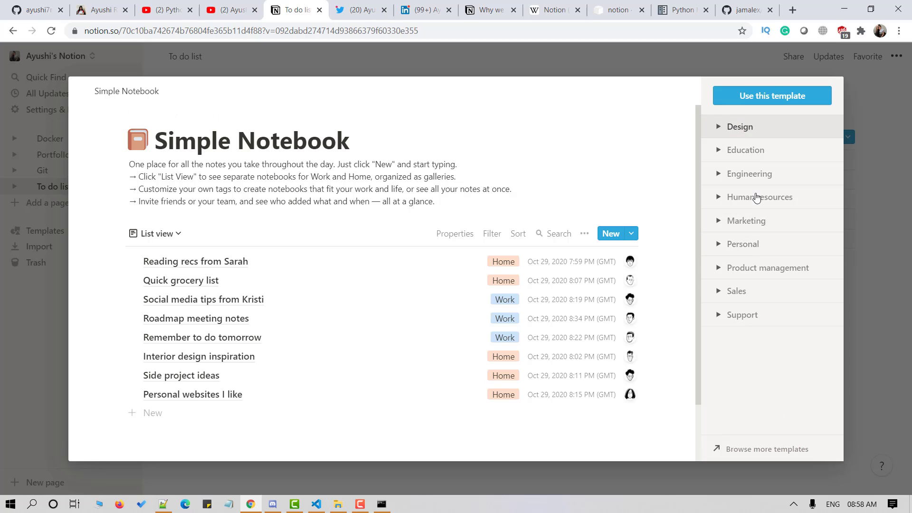
mouse_move(773, 254)
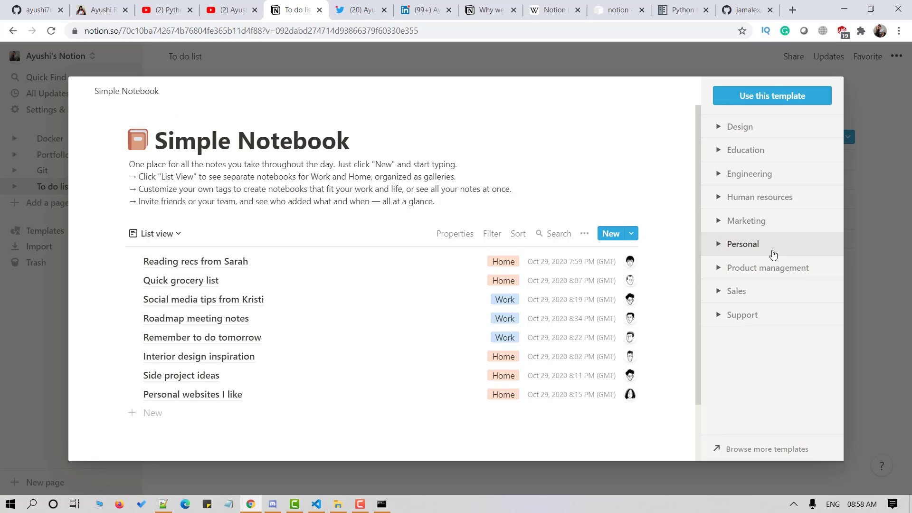
click(743, 244)
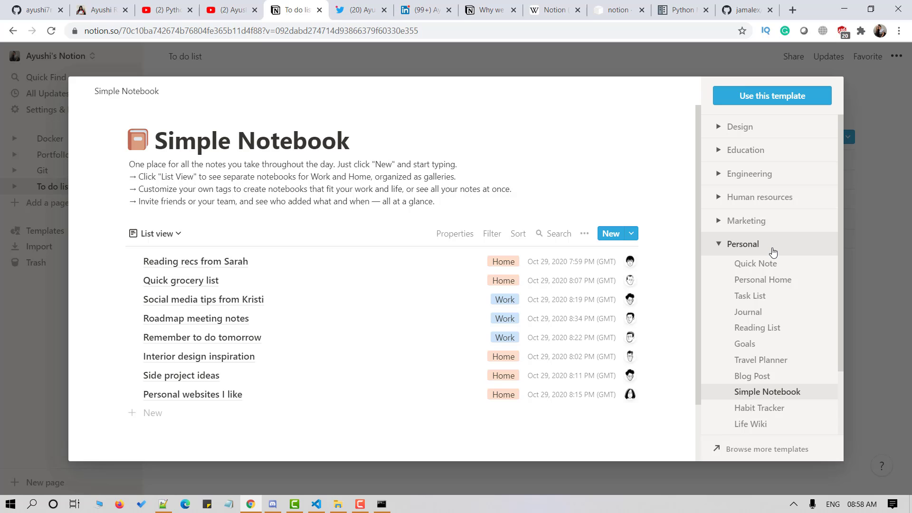
mouse_move(769, 288)
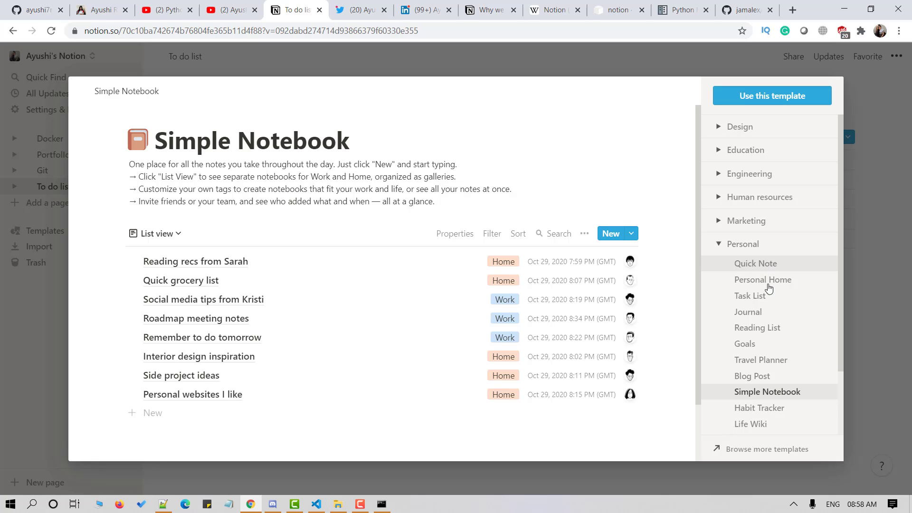
click(759, 408)
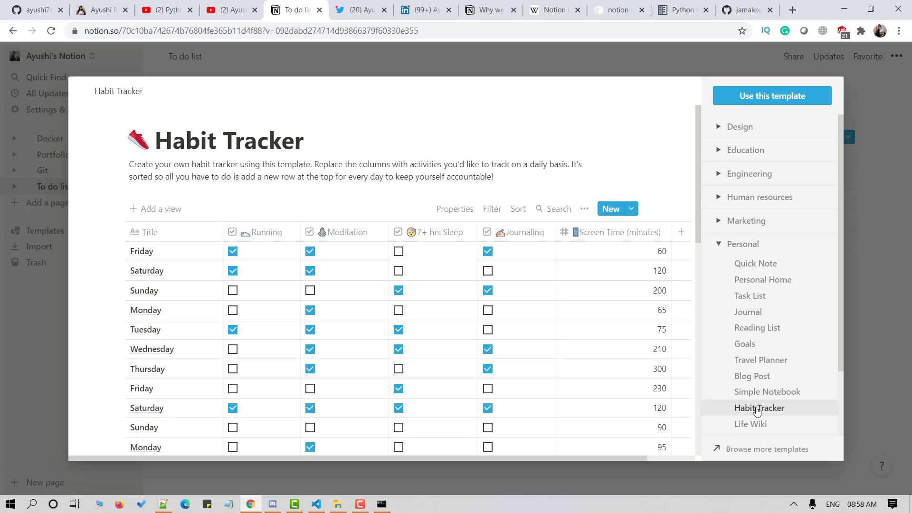
mouse_move(759, 96)
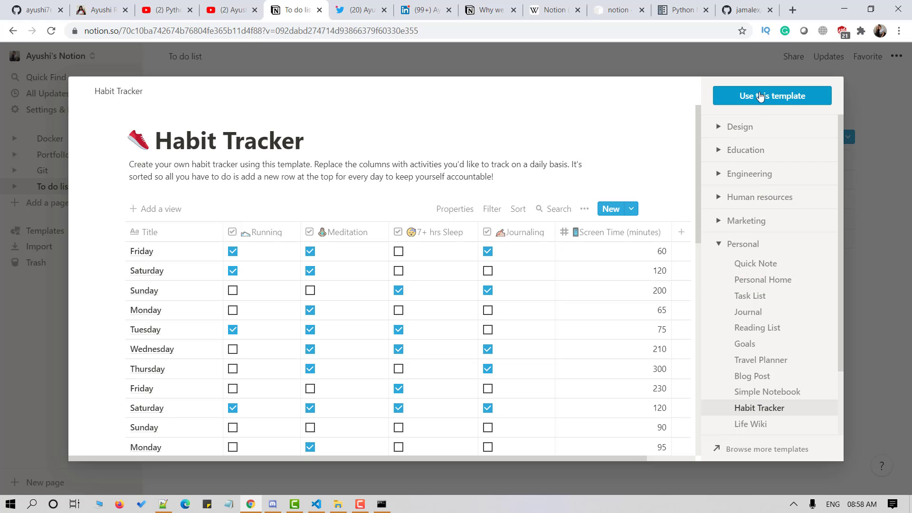
click(771, 96)
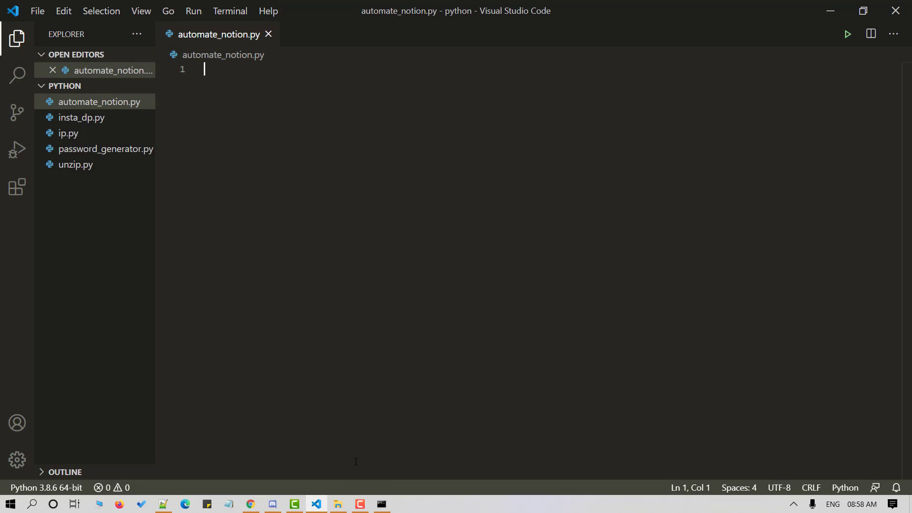
Write 'from notion.client import NotionClient' in automate_notion.py using IntelliSense suggestions.
text(from)
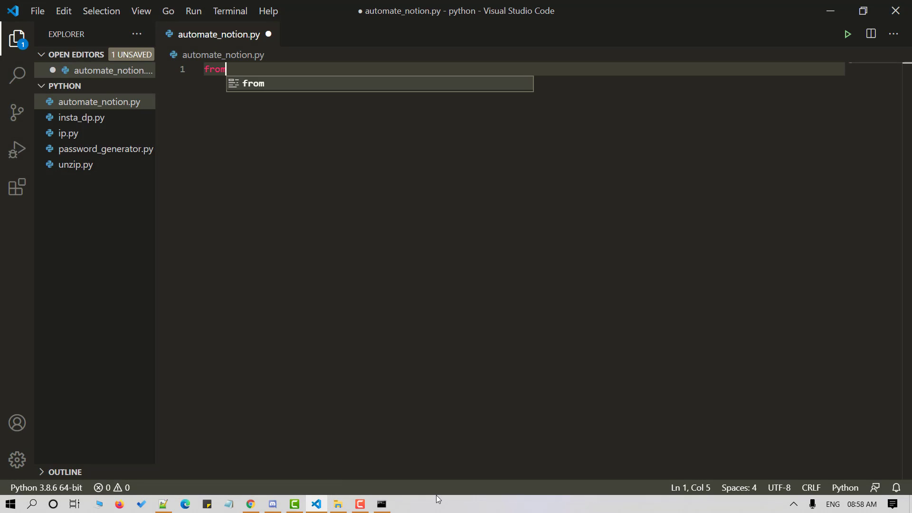
text(notion)
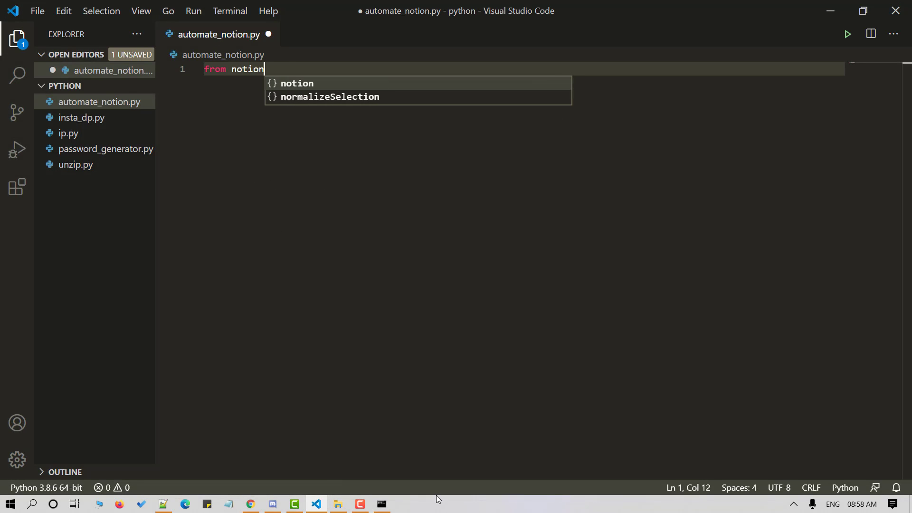
text(.client)
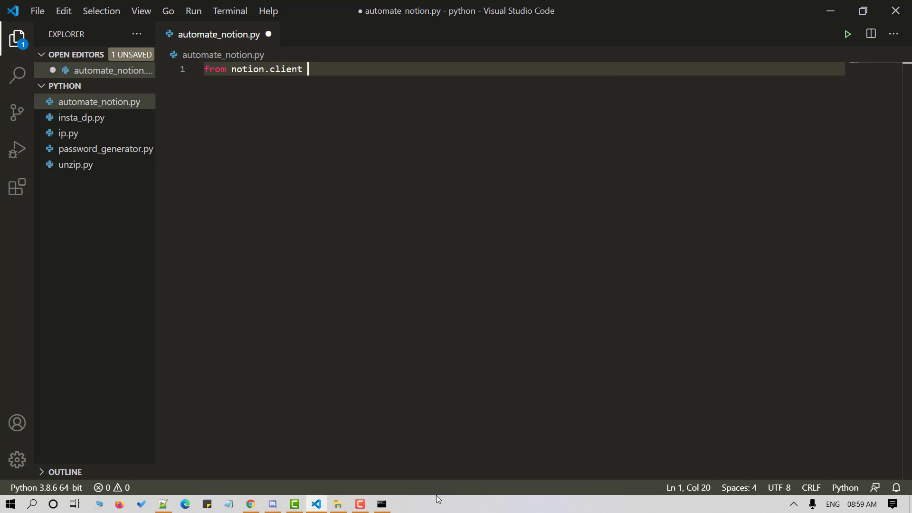
text(im)
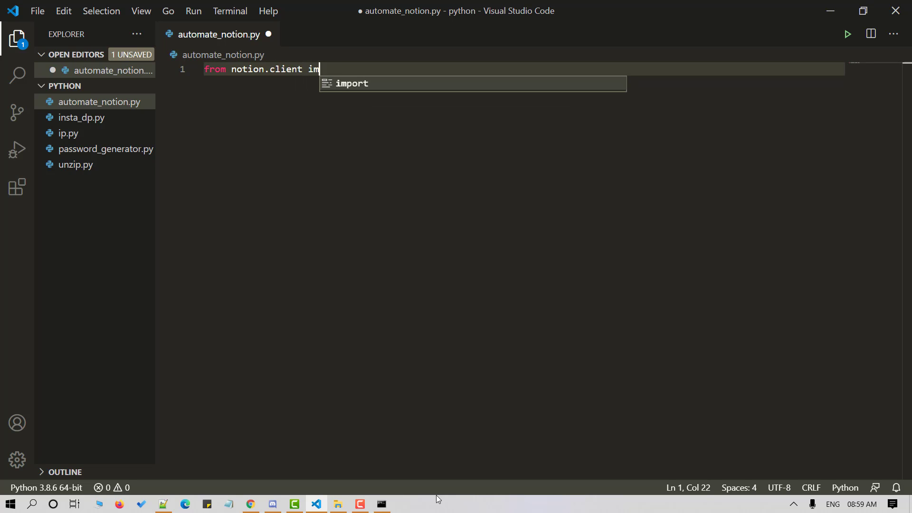
key(Tab)
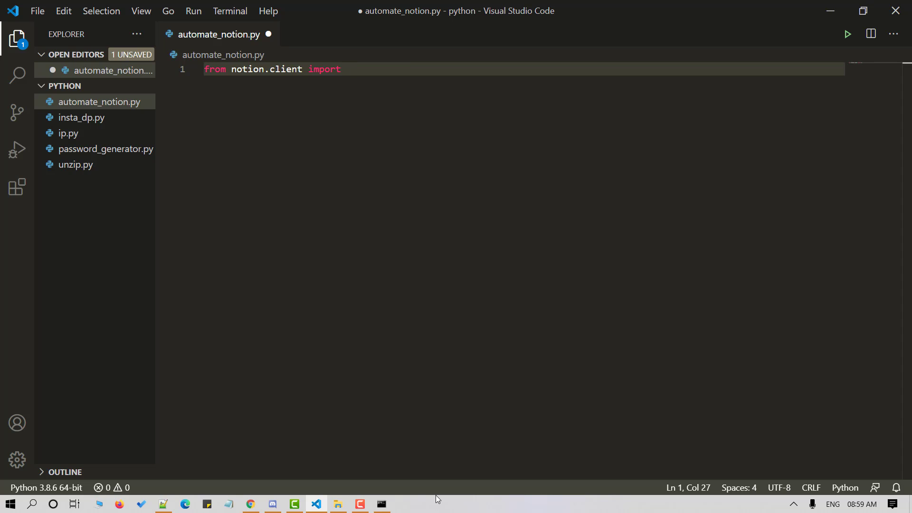
text(NotionC)
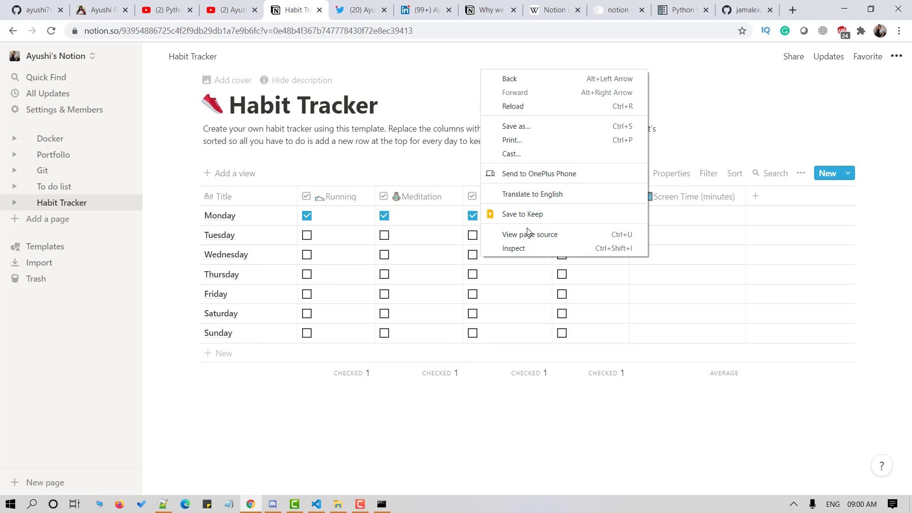
click(513, 248)
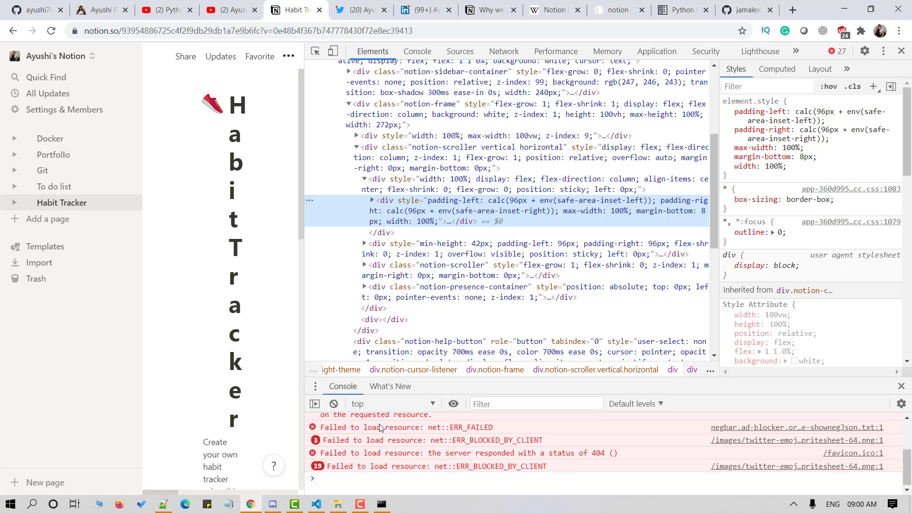
mouse_move(657, 51)
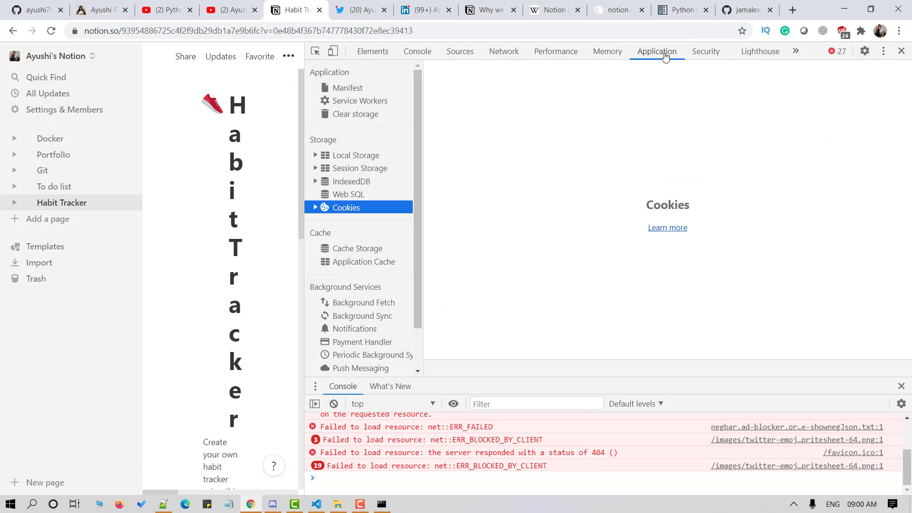
mouse_move(351, 136)
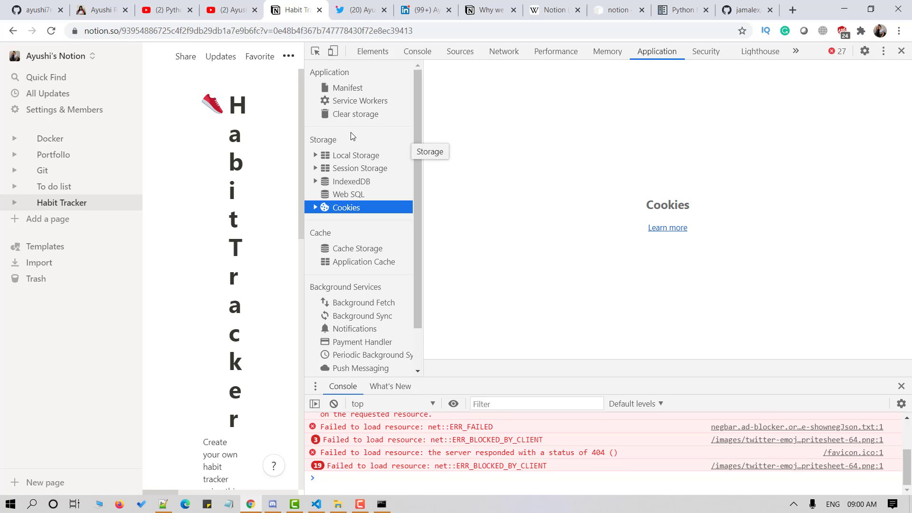
mouse_move(335, 211)
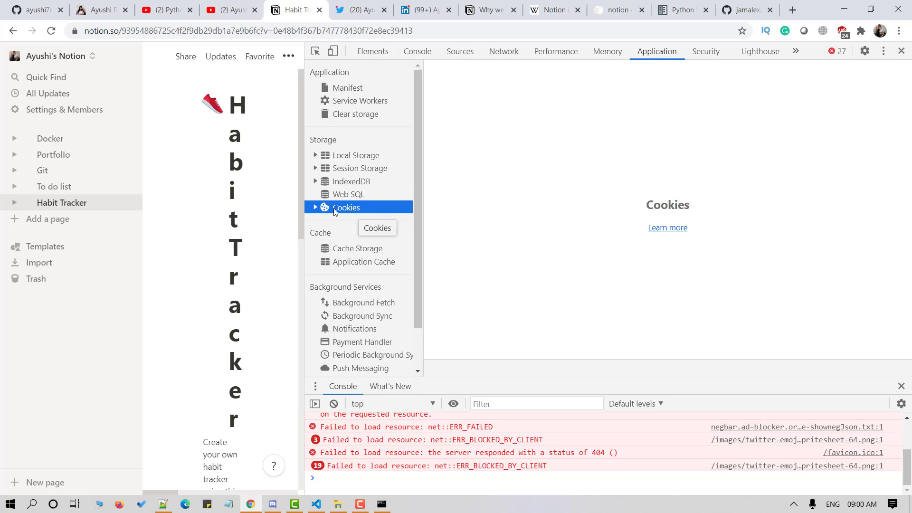
click(315, 207)
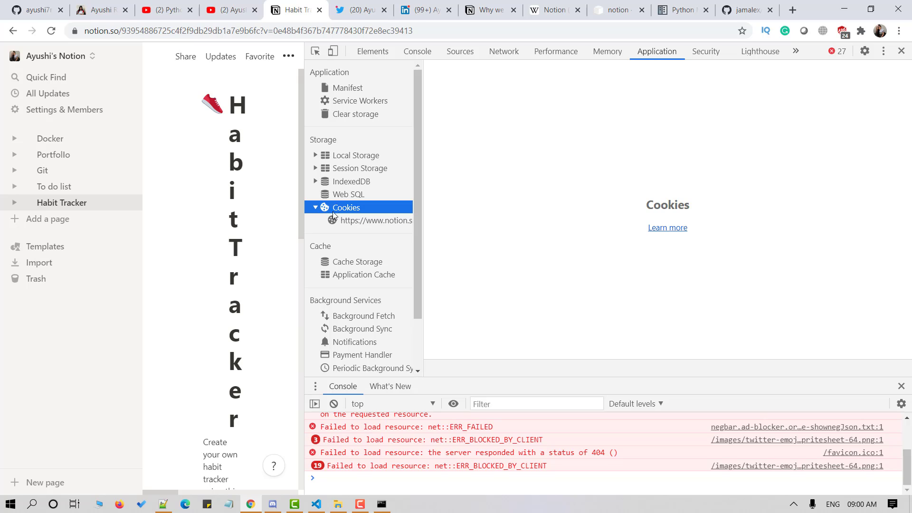
click(376, 221)
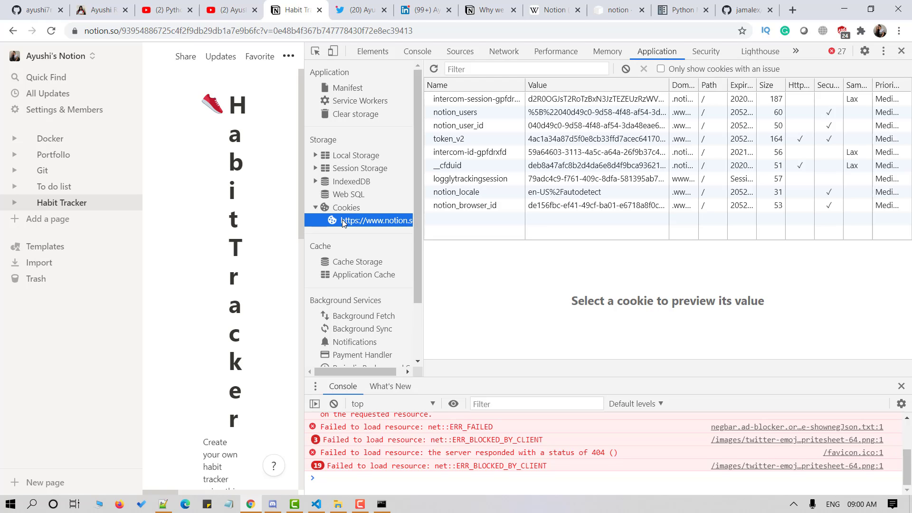
mouse_move(361, 220)
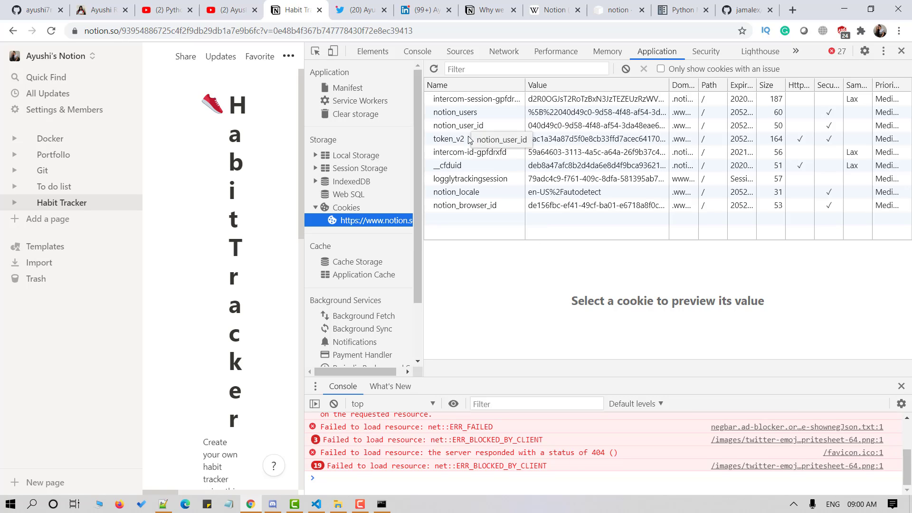
mouse_move(513, 153)
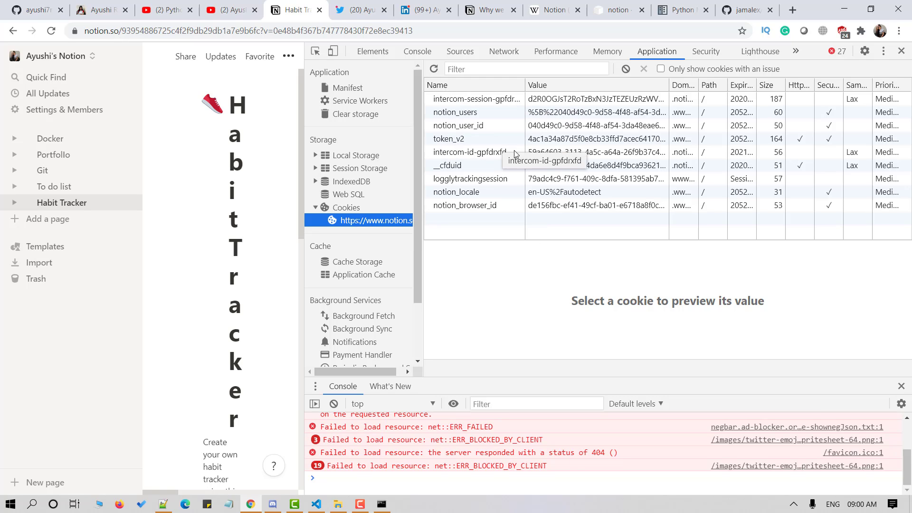
click(593, 139)
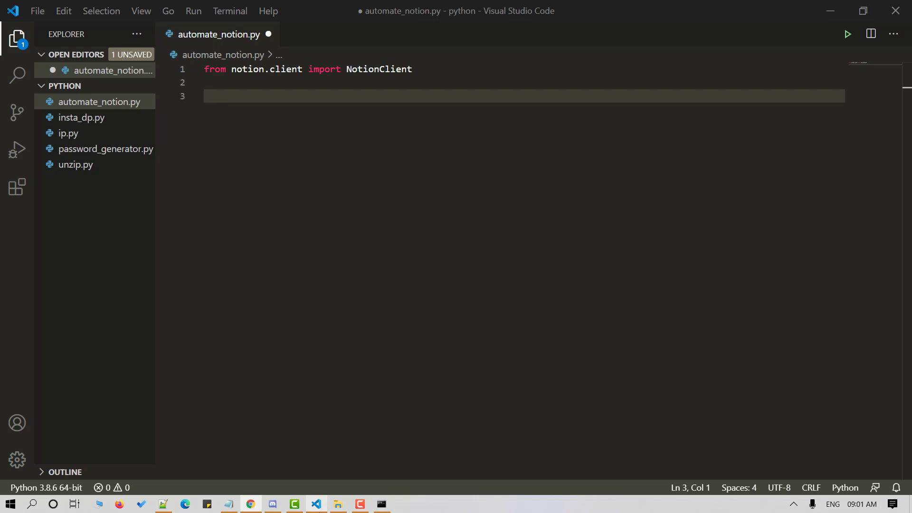
Write token = '' and client = NotionClient(token_v2 = token), then begin the tracker_url line.
text(t)
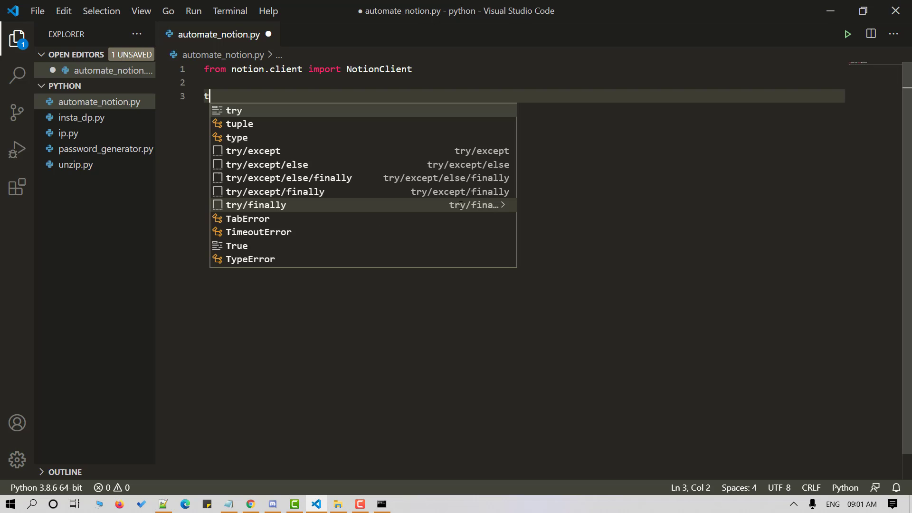
text(oke)
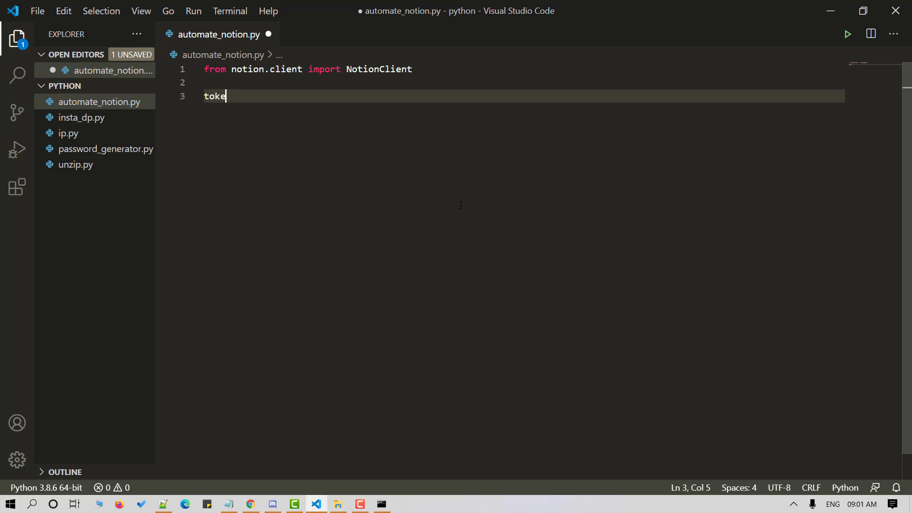
text(n = '')
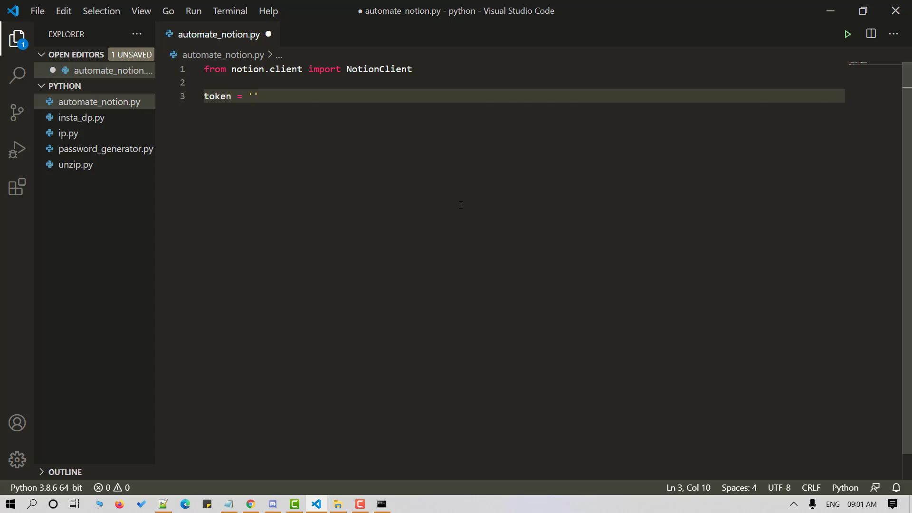
text(cli)
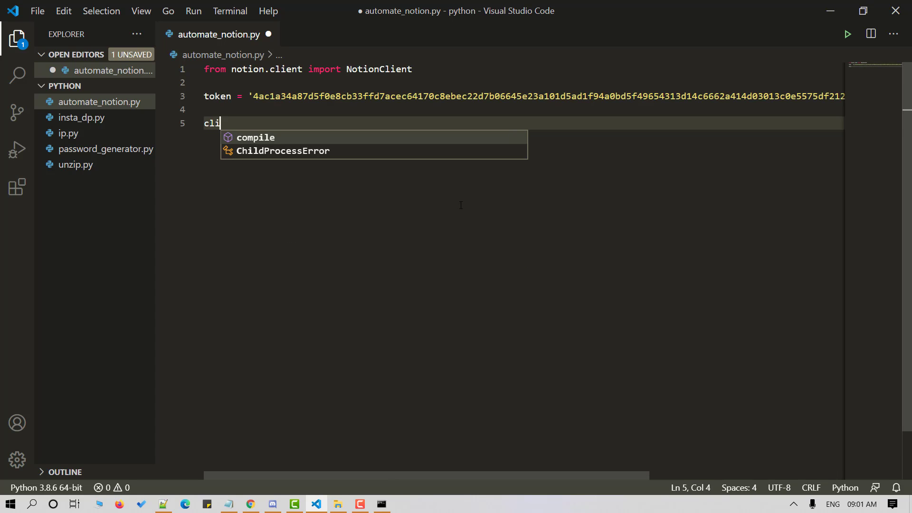
text(ent =)
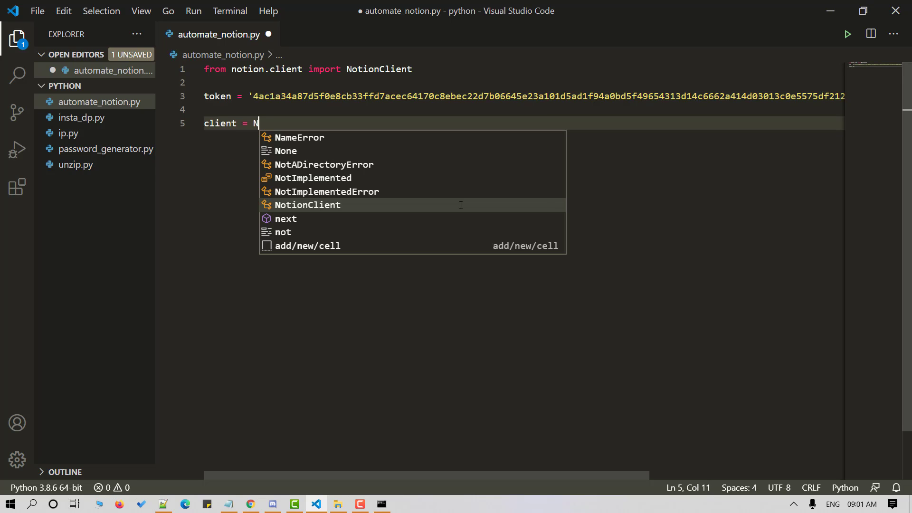
text(NotionClient(t)
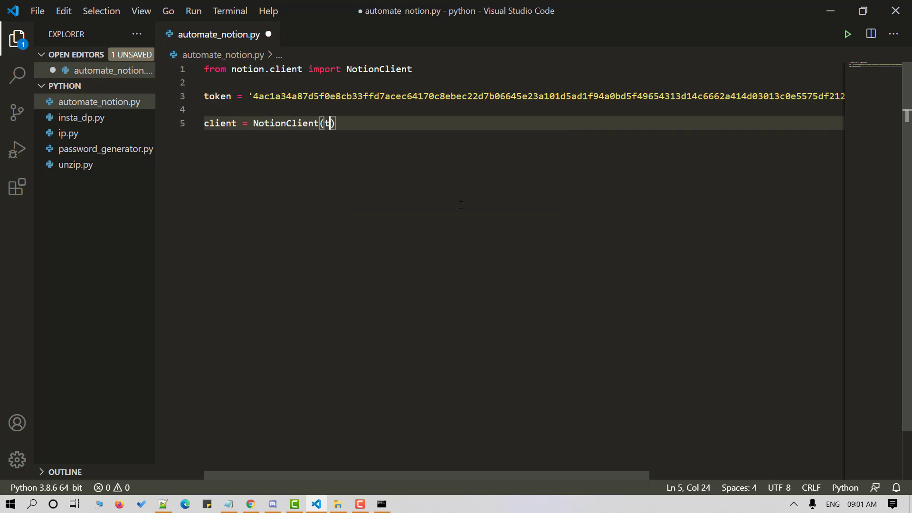
text(oken)
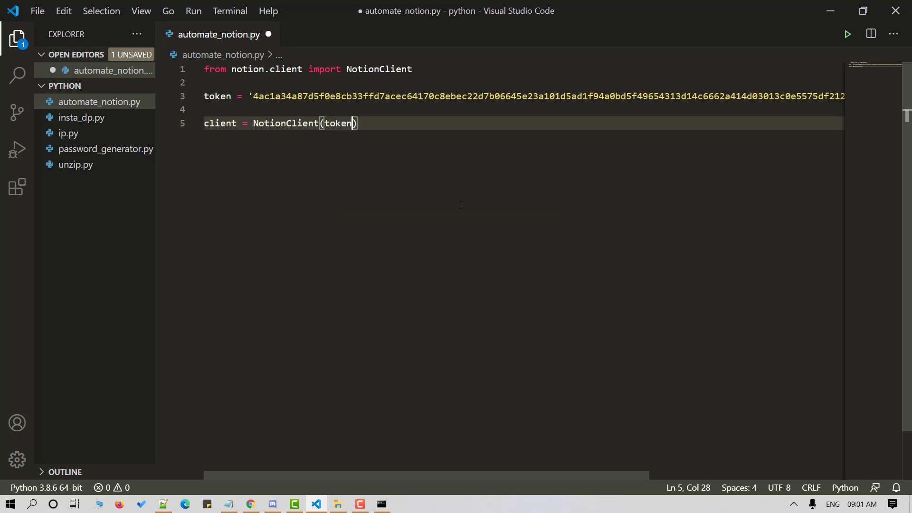
text(_v2)
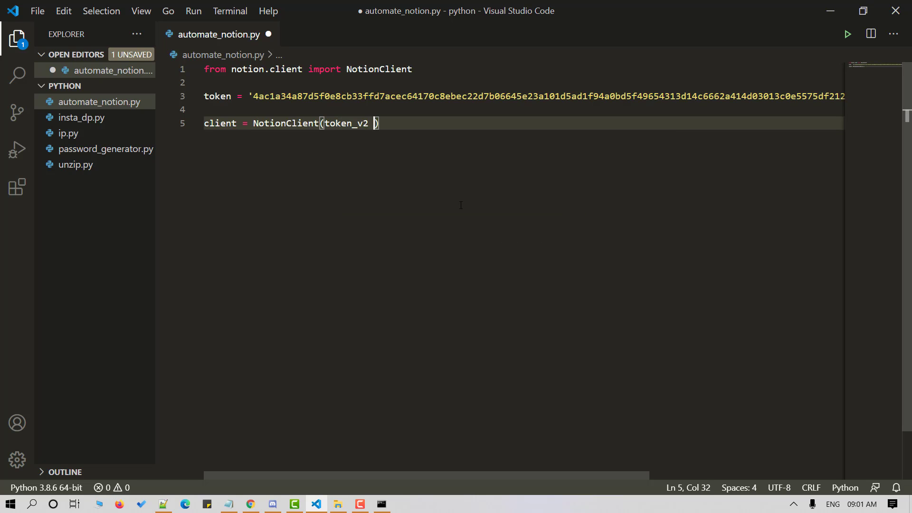
text(= toke)
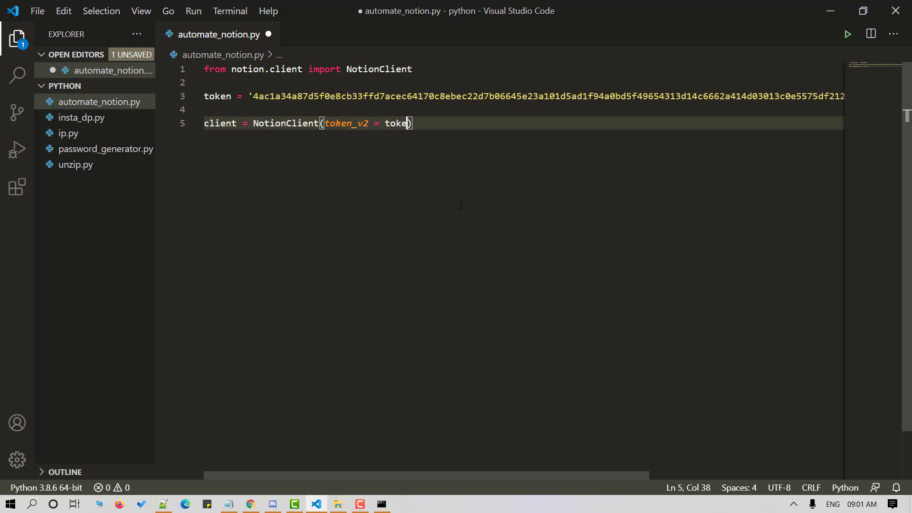
key(Enter)
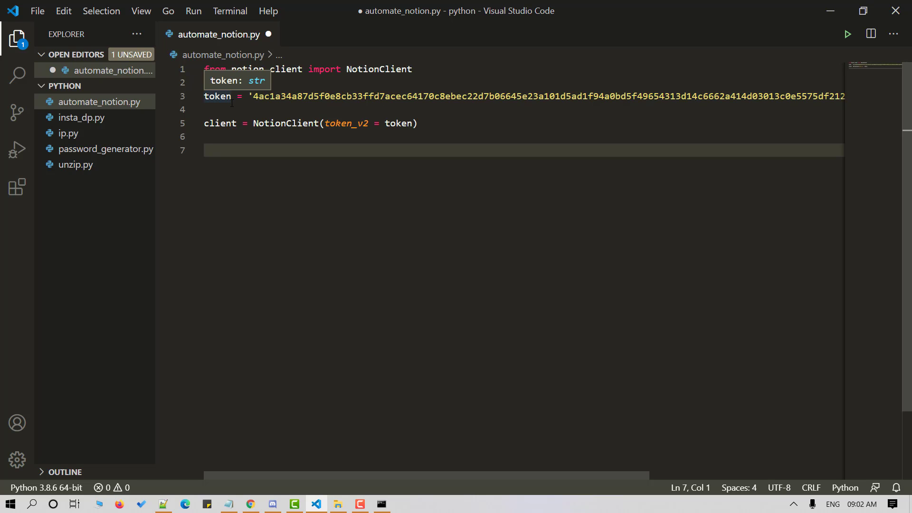
text(tracker_url = ')
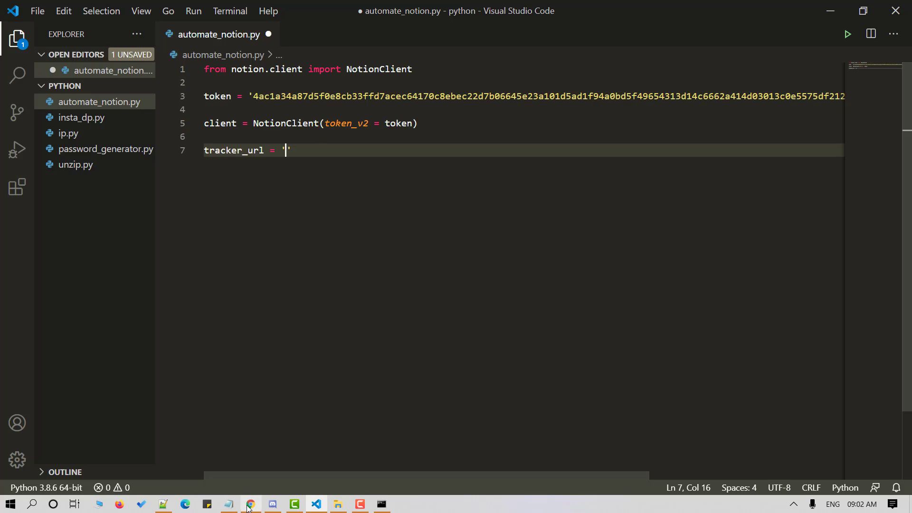
Copy the Habit Tracker page URL from Chrome into the tracker_url string.
click(250, 503)
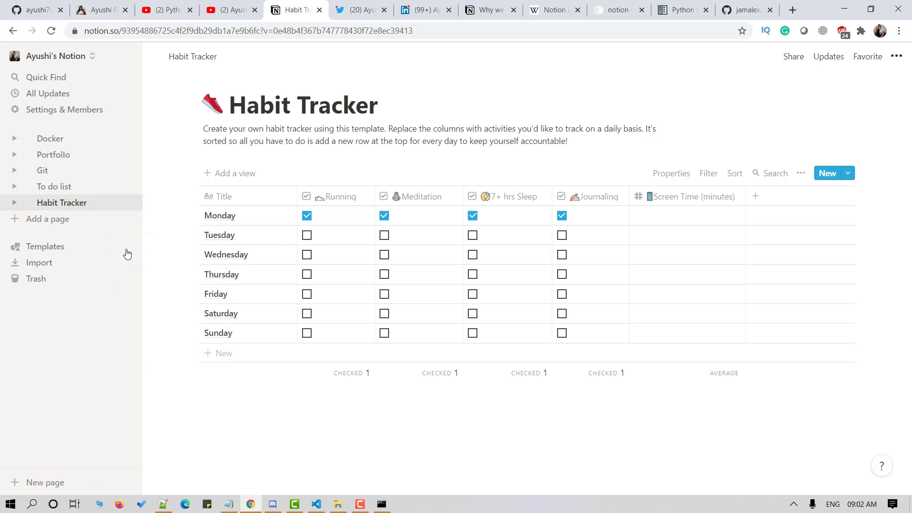
click(315, 504)
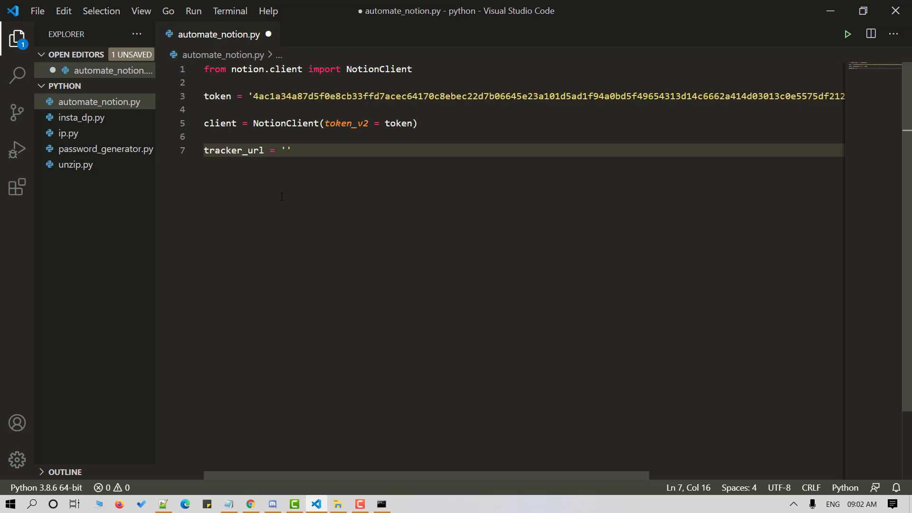
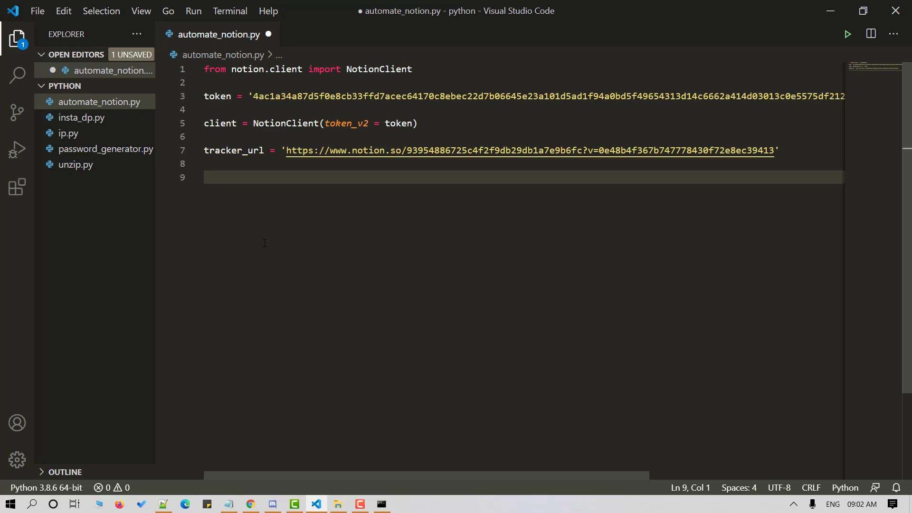
Write collection_view = client.get_collection(tracker_url) and begin the next line.
text(collection)
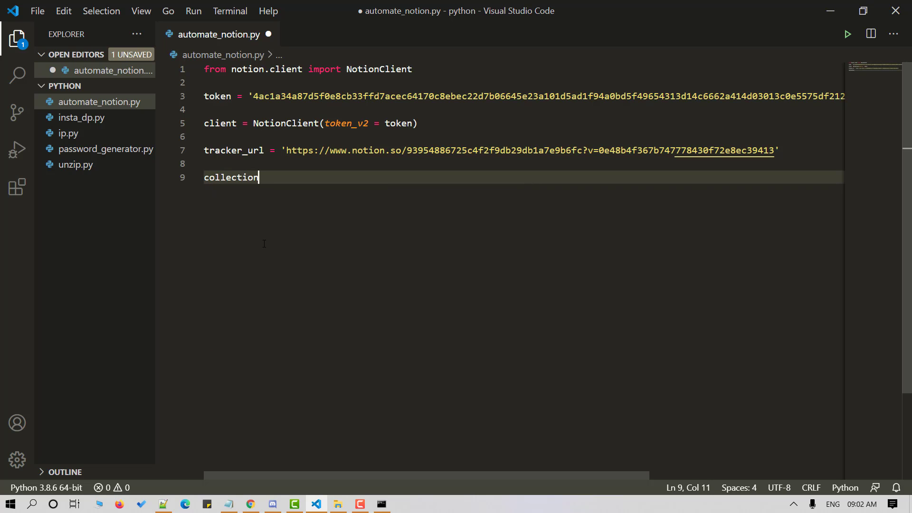
text(_view)
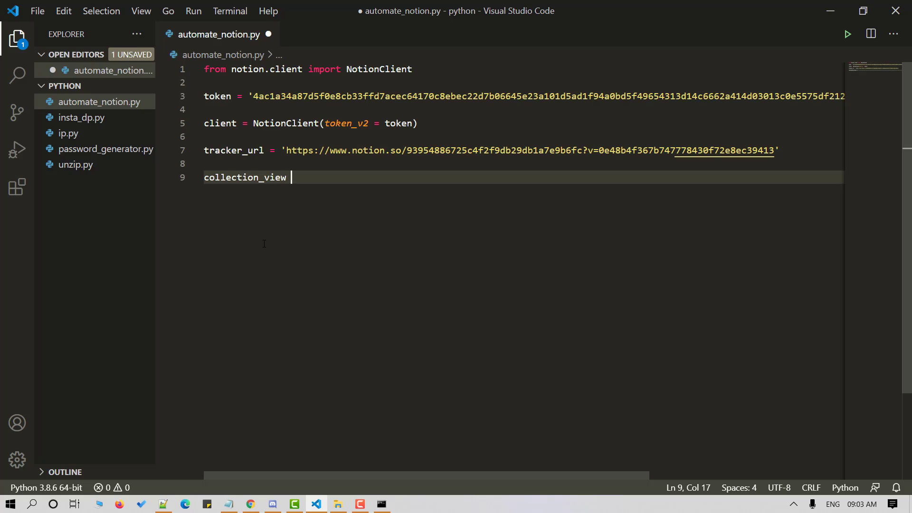
text(= cli)
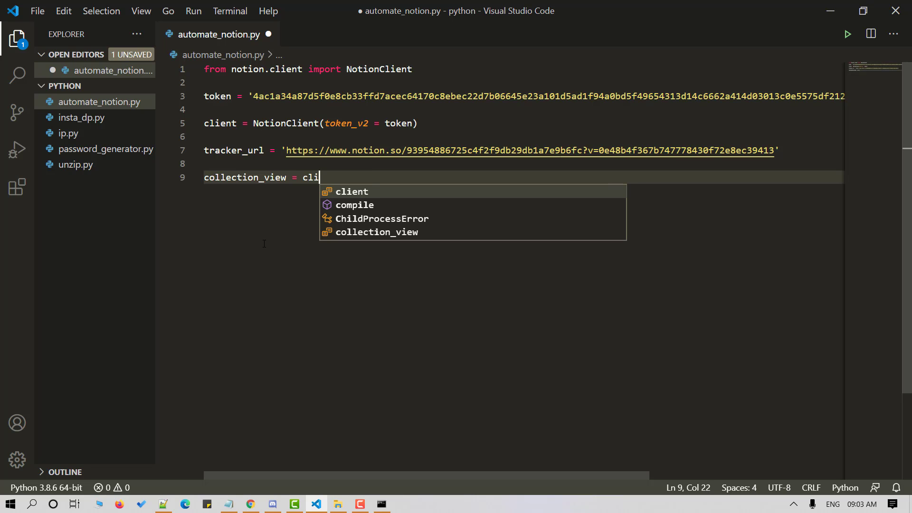
text(ent.get_collection(trac)
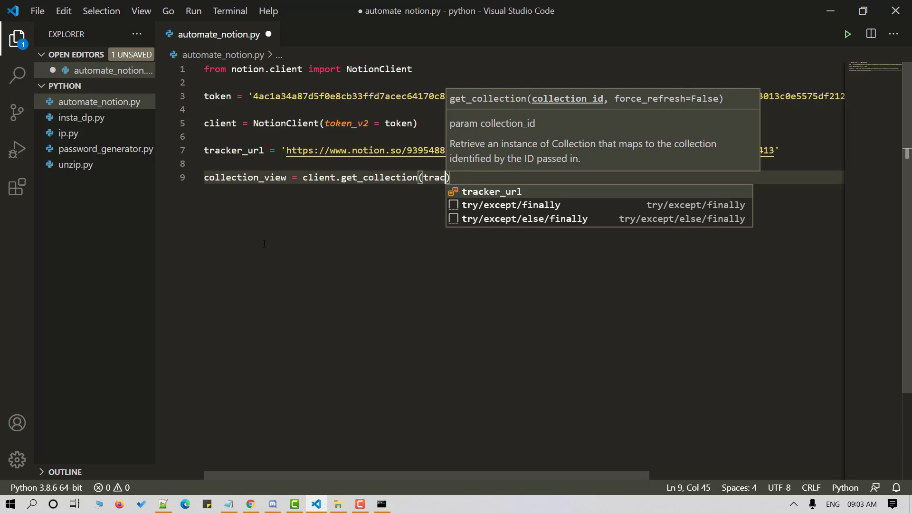
key(Tab)
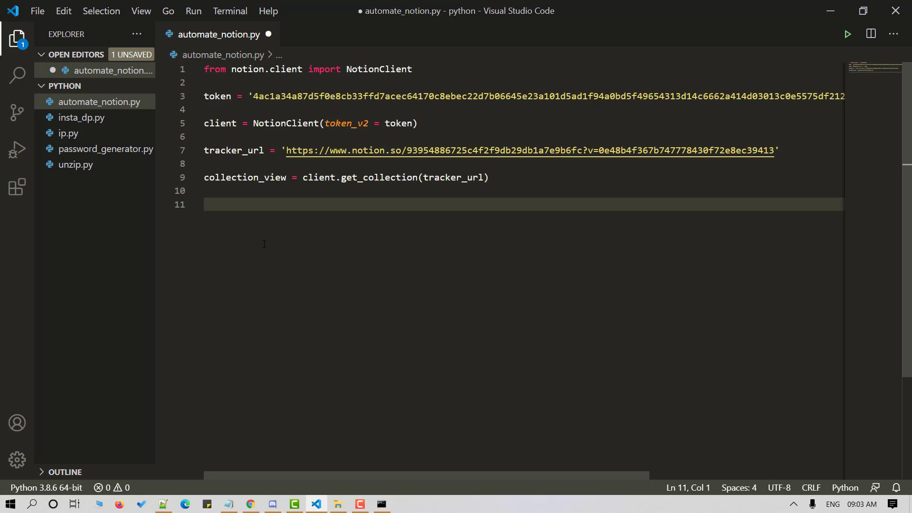
text(n)
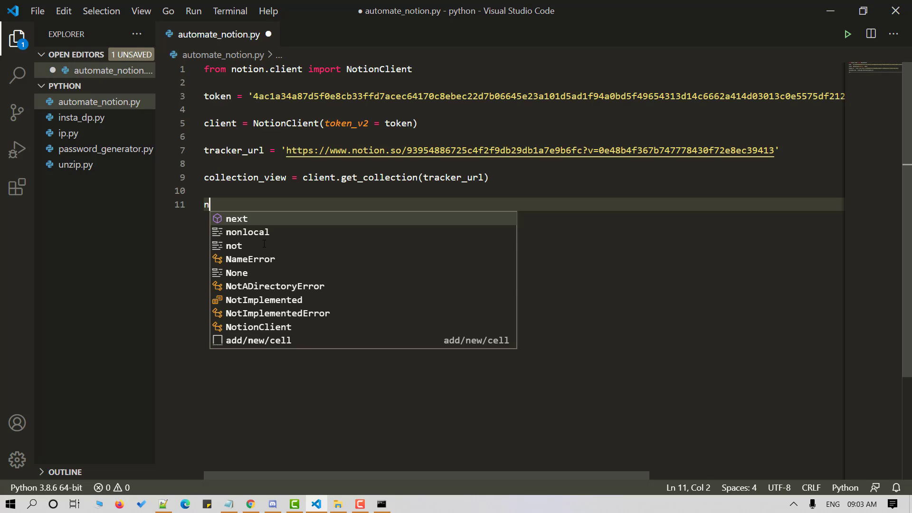
Write new_row = collection_view.collection.add_row() and begin the next new_row line.
text(ew_ro)
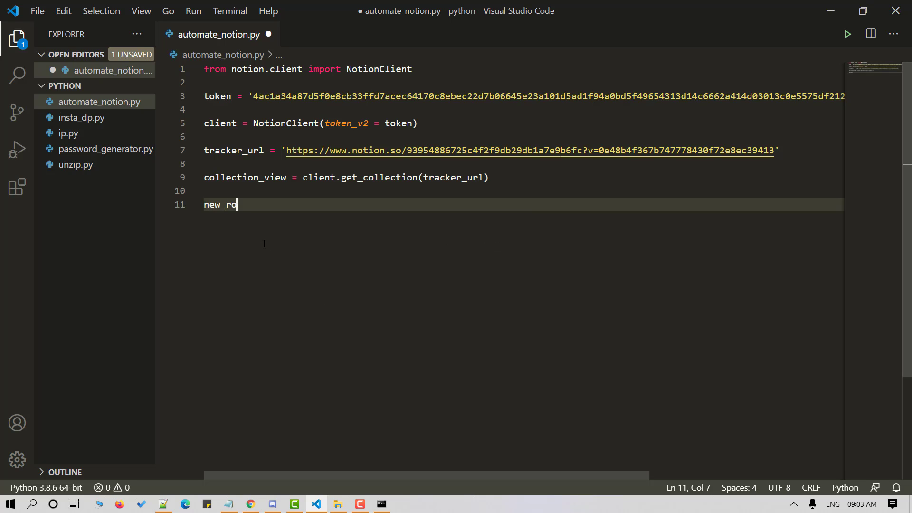
text(w = collection_view.)
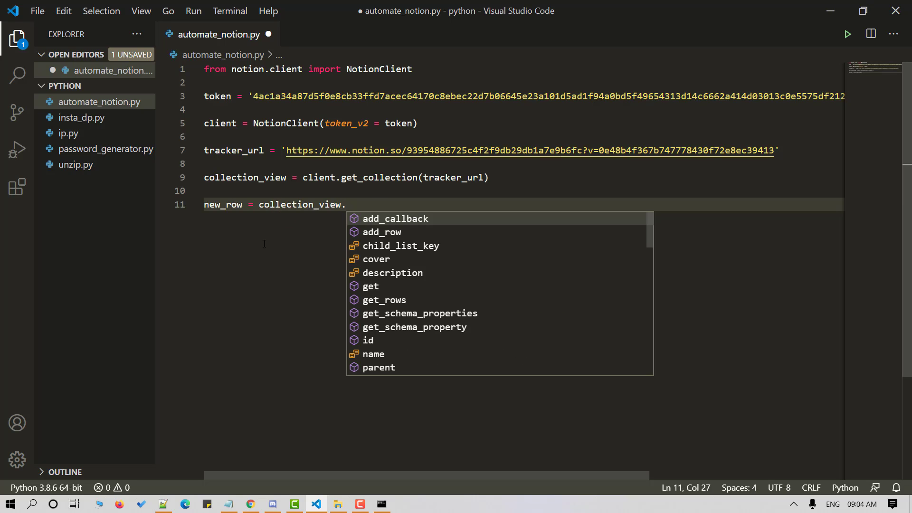
text(c)
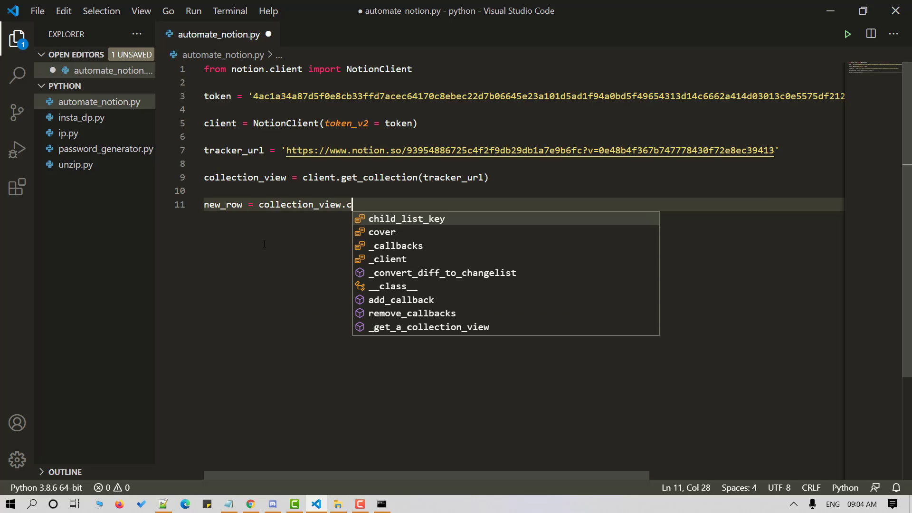
text(ollection)
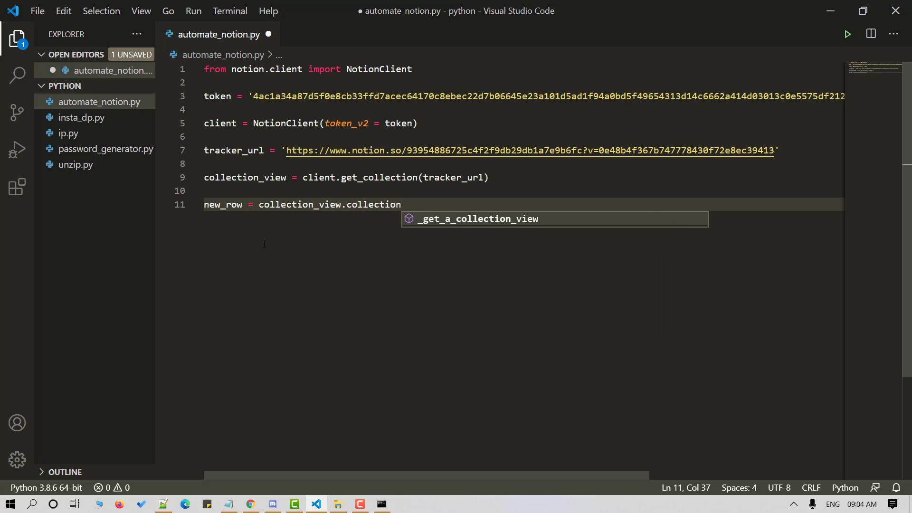
text(.add_row()
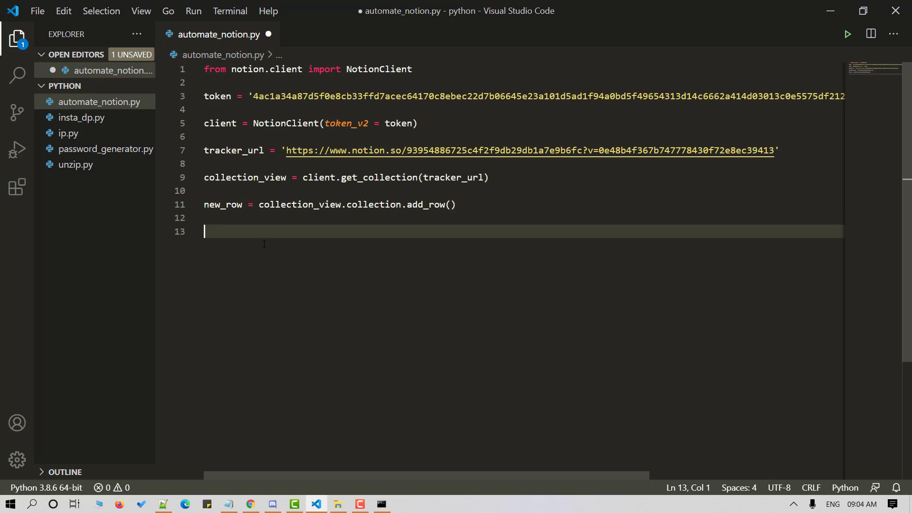
text(new)
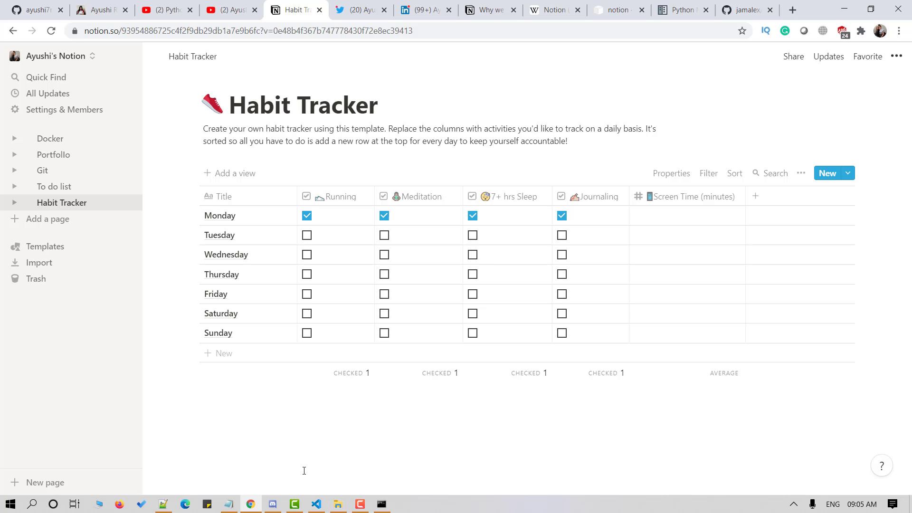
mouse_move(274, 333)
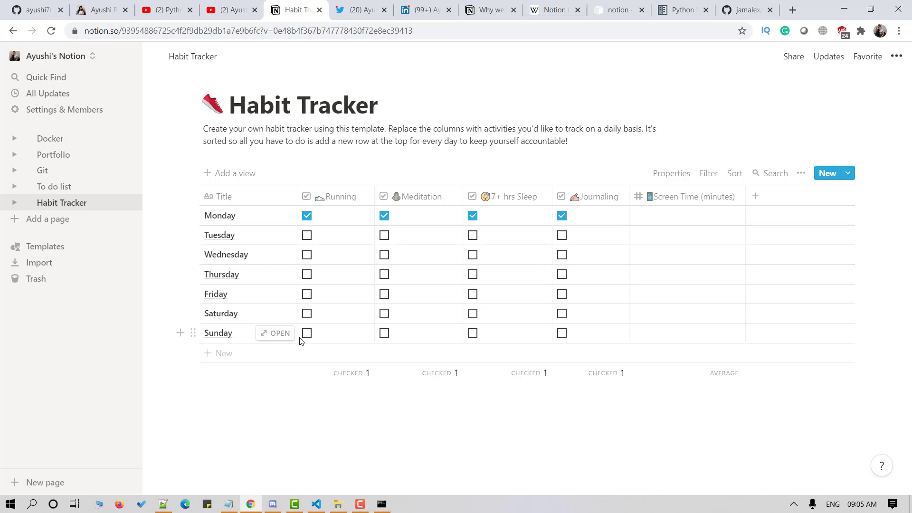
mouse_move(551, 340)
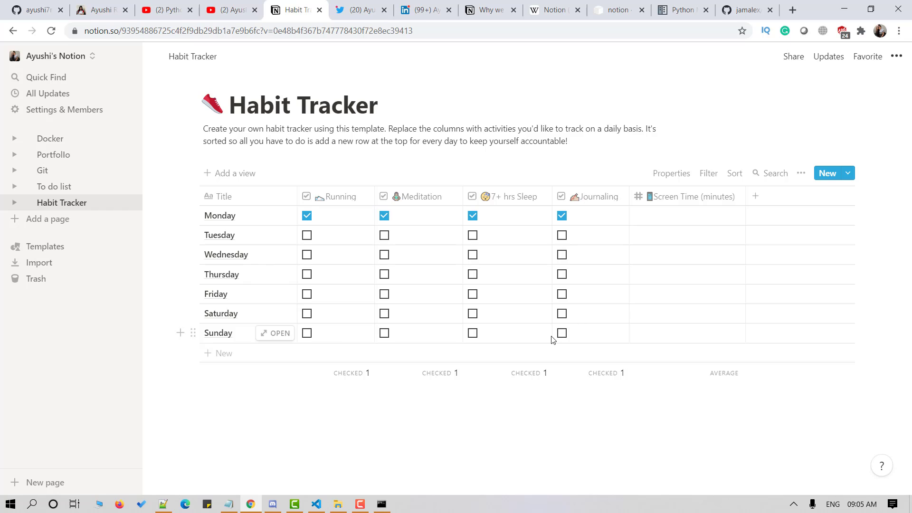
mouse_move(622, 318)
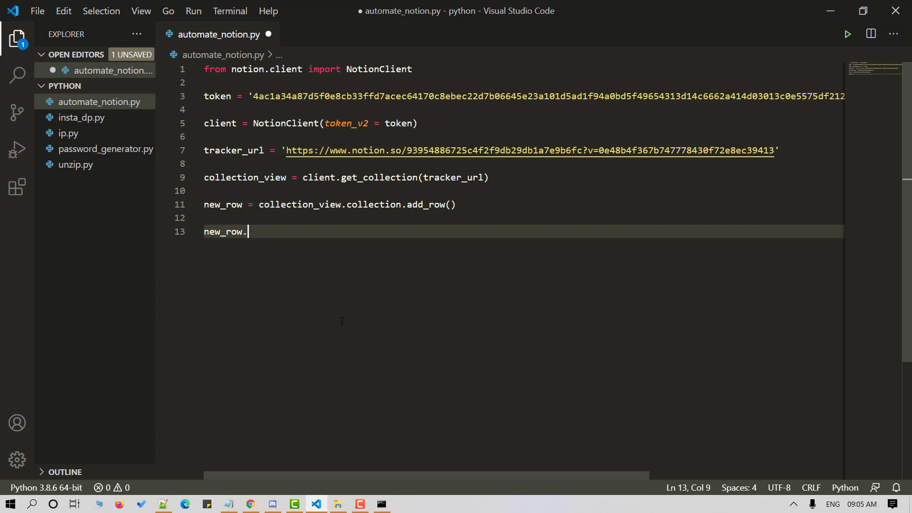
Set new_row.running = True, new_row.Journaling = True and new_row.screen_time_minutes = 30.
text(running = True)
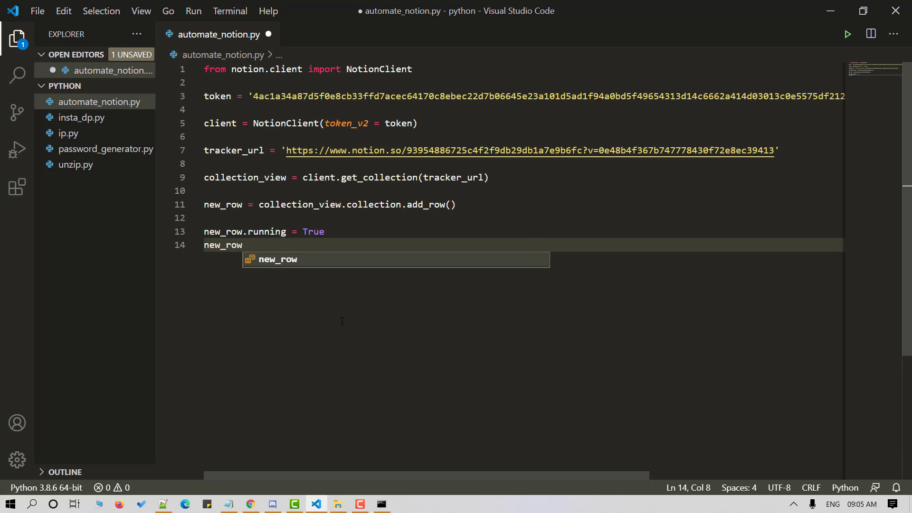
text(.Journaling = True)
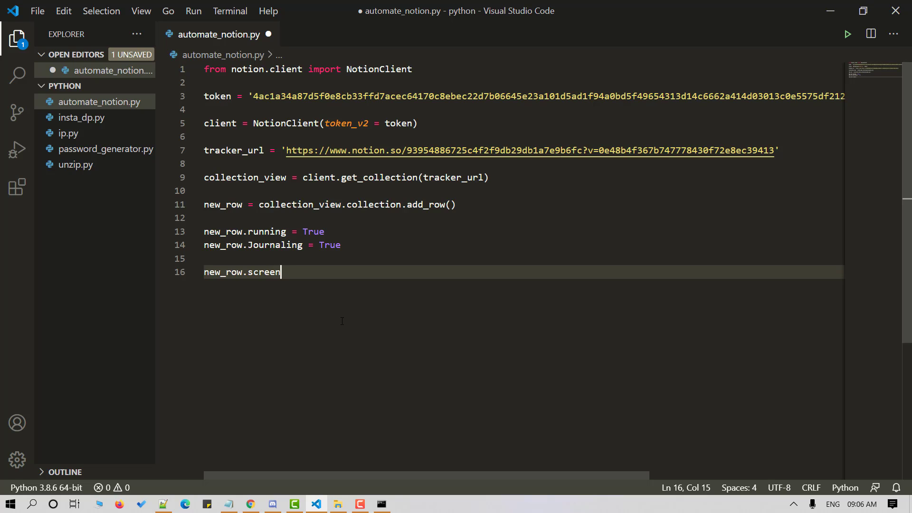
text(_time)
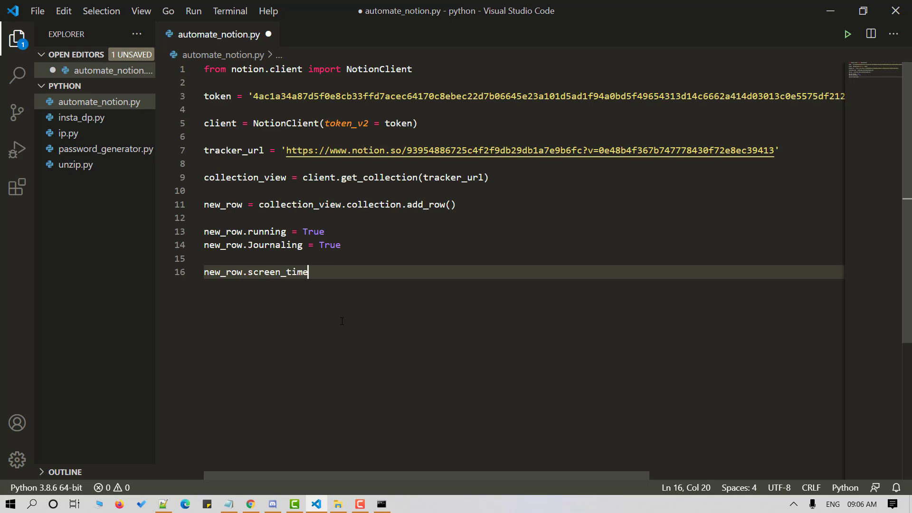
text(_minu)
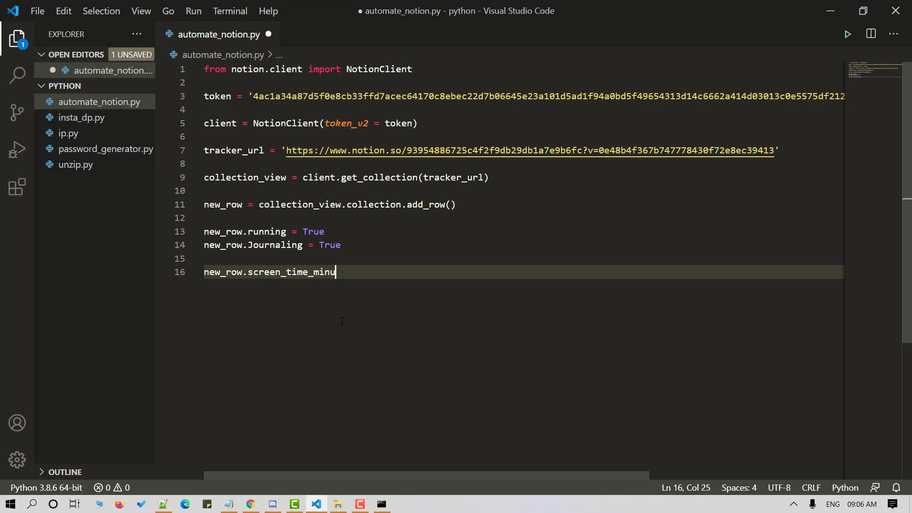
text(tes =)
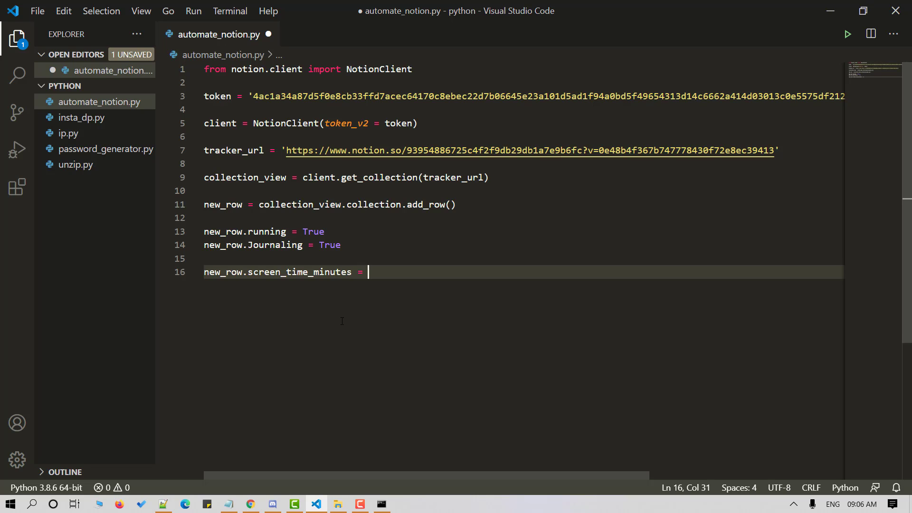
text(30)
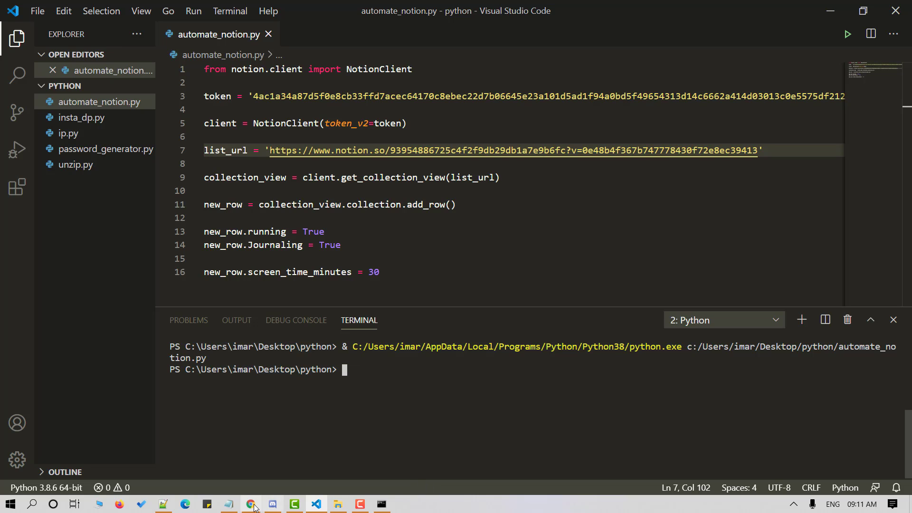
Switch to the Notion Habit Tracker in Chrome to see the newly created row.
click(249, 503)
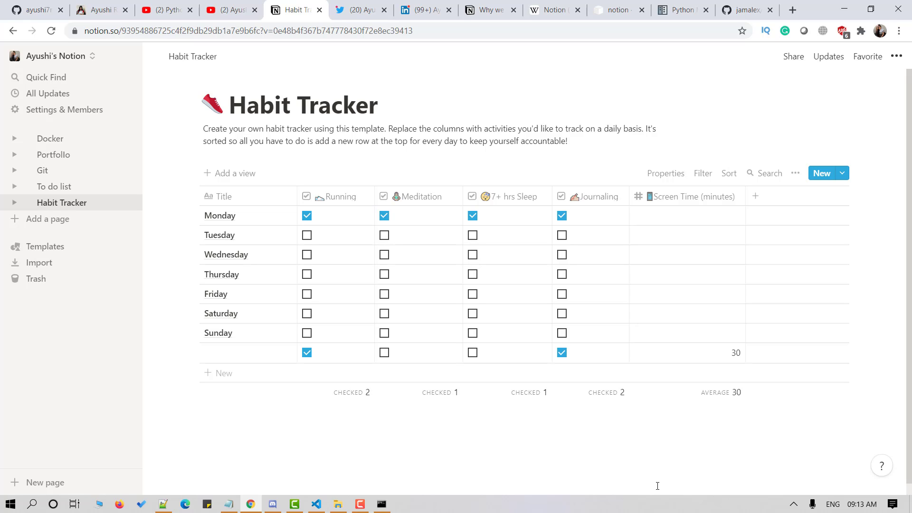
From the GitHub profile's Pinned section, open Ultimate-Python-Resource-Hub and scroll its README to the table of contents.
click(32, 10)
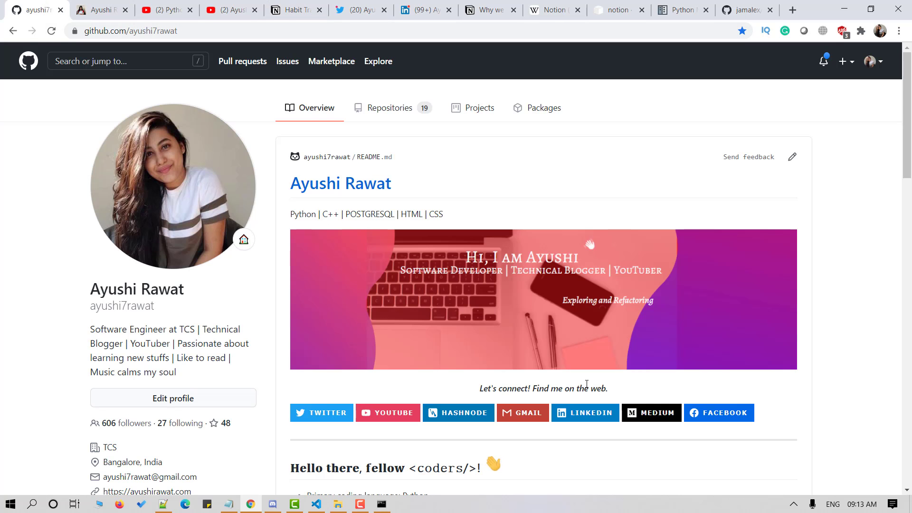
scroll(down, 3)
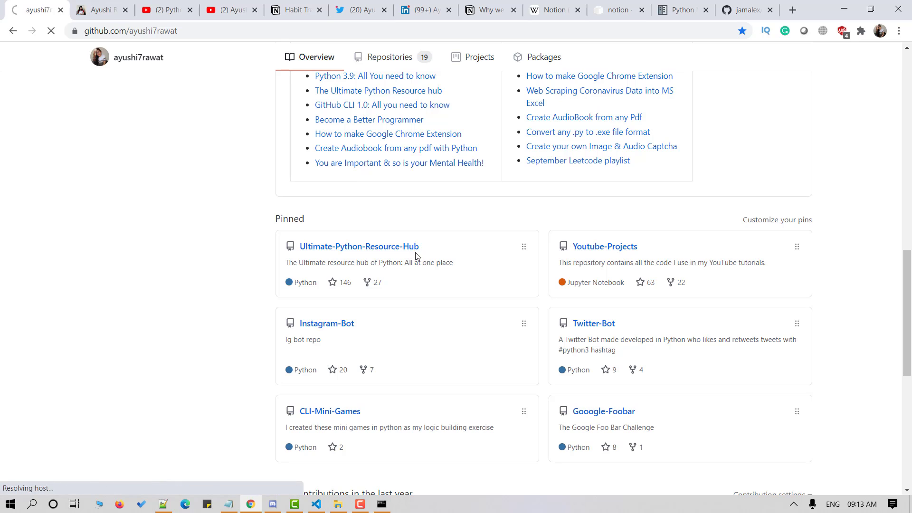
click(358, 246)
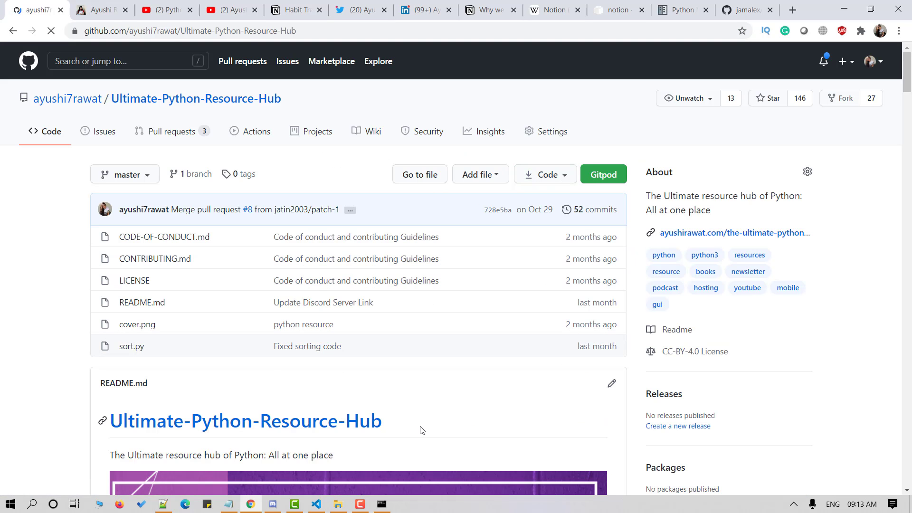
scroll(down, 3)
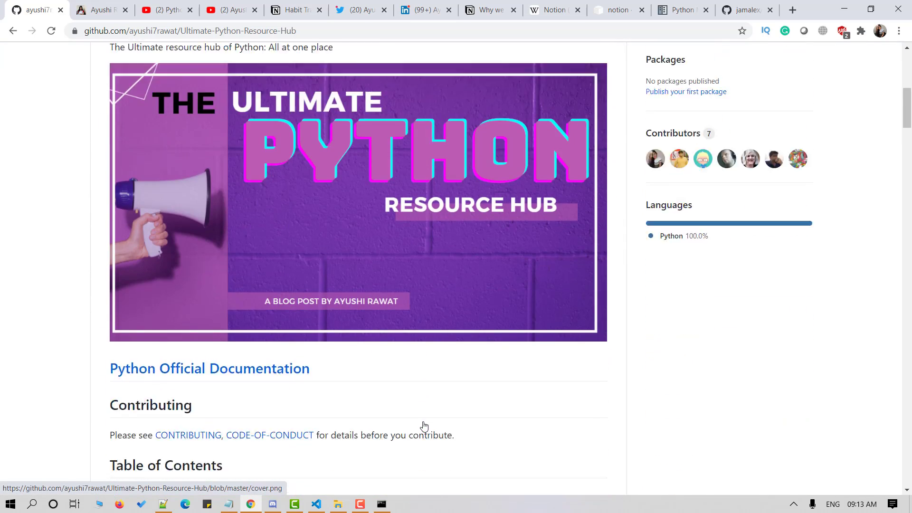
scroll(down, 3)
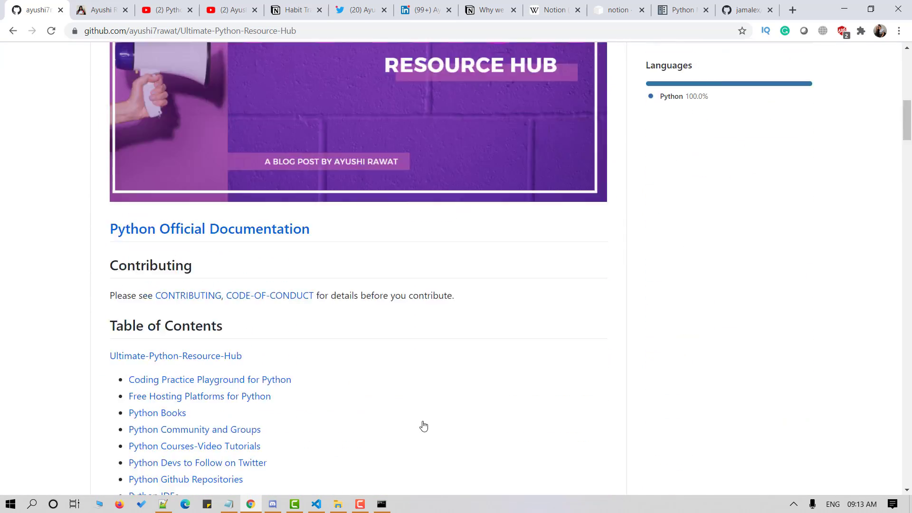
Visit the Hashnode blog, Twitter profile and LinkedIn profile tabs in turn.
click(96, 9)
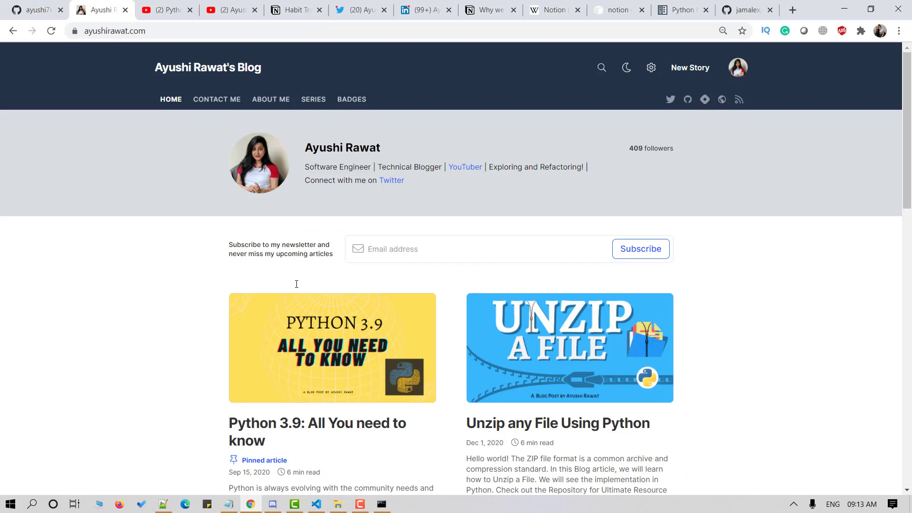
mouse_move(334, 337)
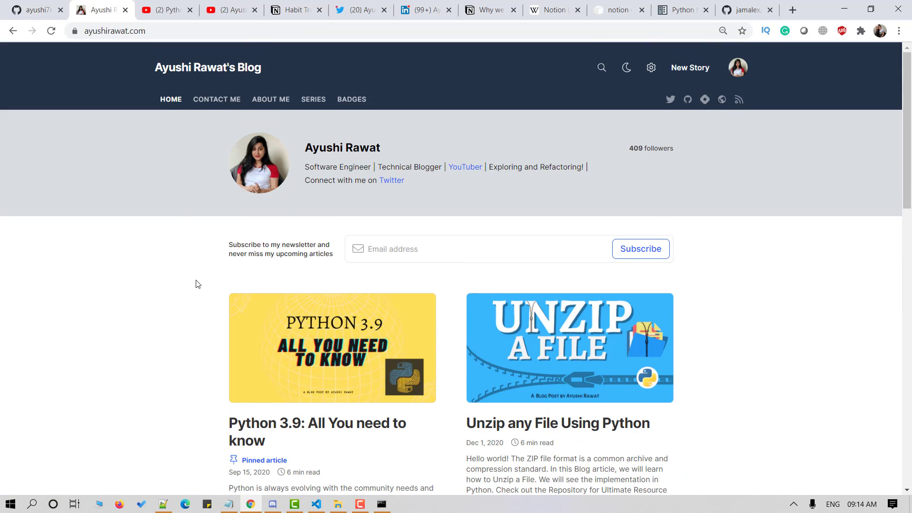
click(359, 9)
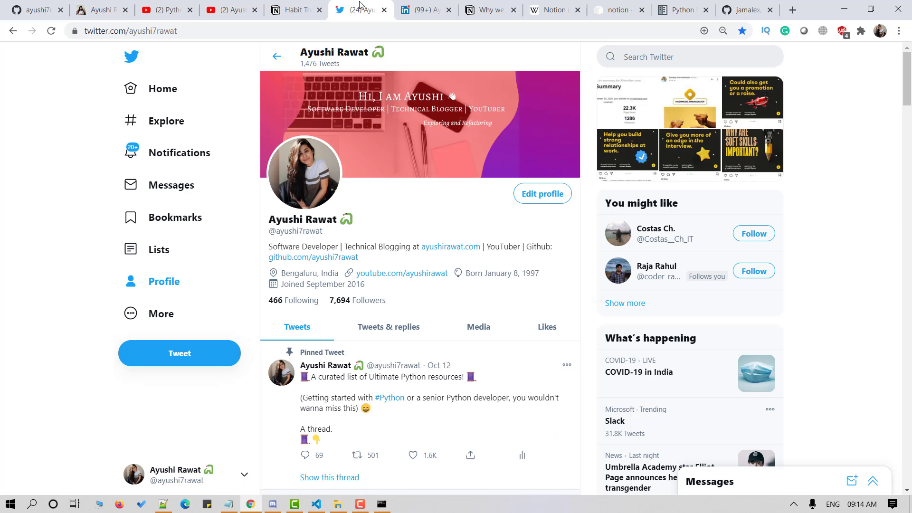
mouse_move(325, 239)
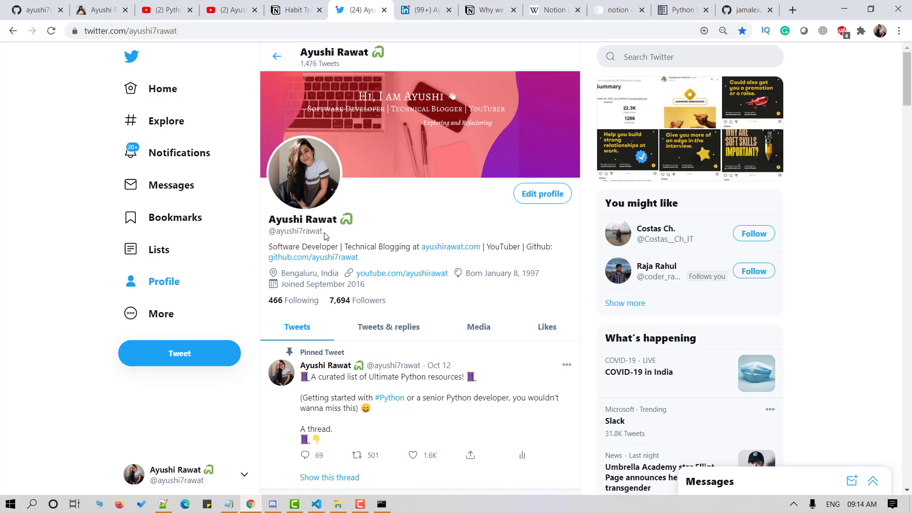
click(425, 9)
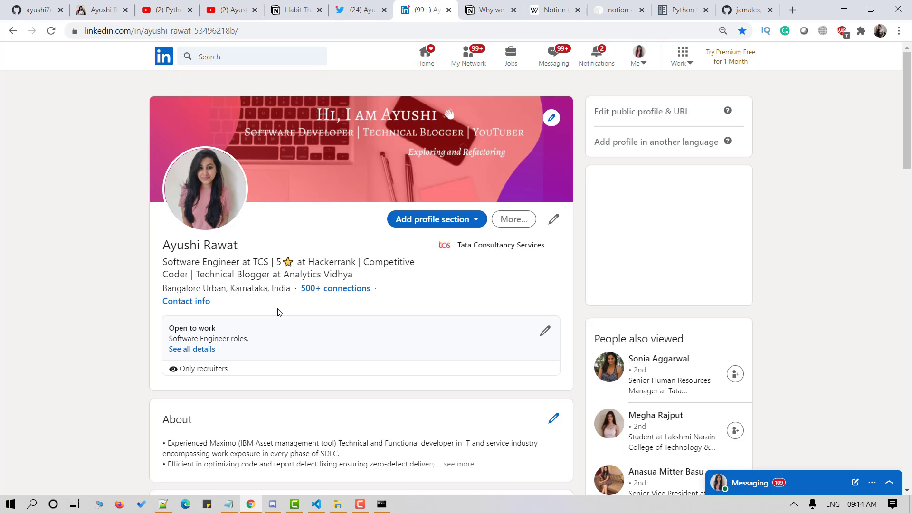
mouse_move(314, 448)
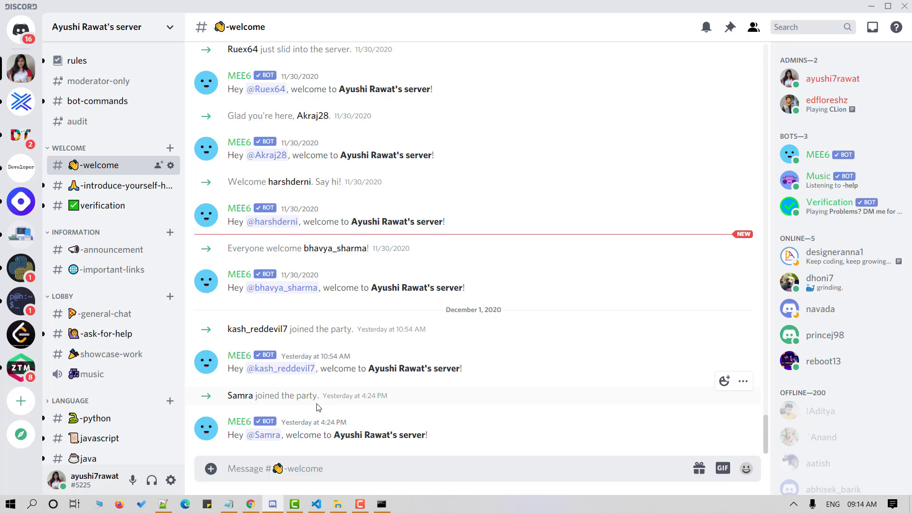
Switch to the YouTube channel home page tab.
click(162, 10)
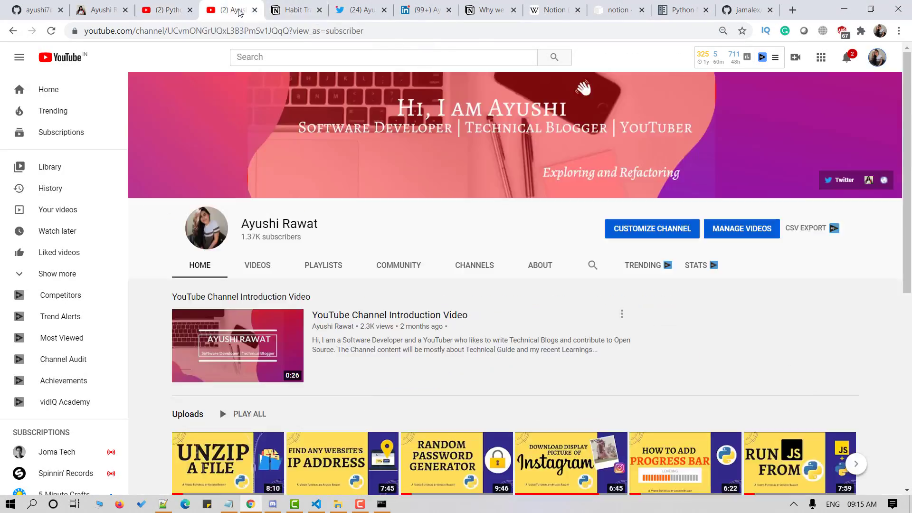
mouse_move(344, 235)
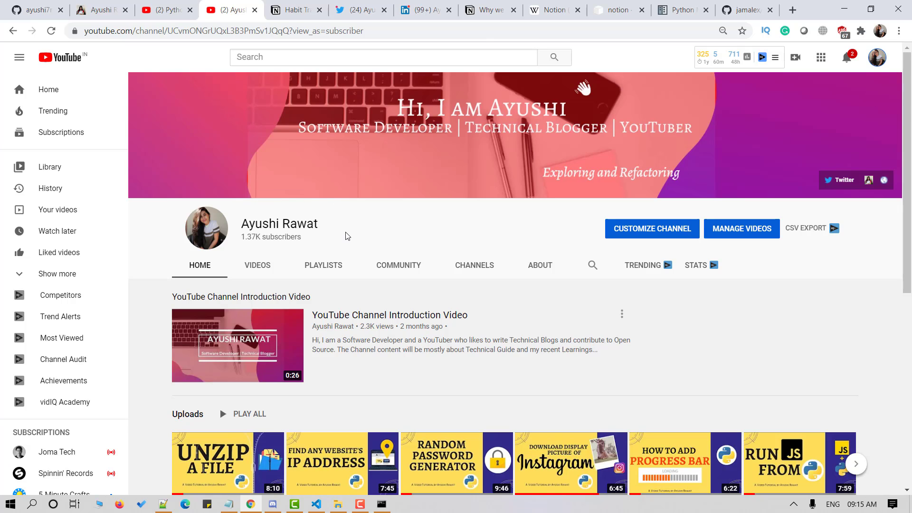